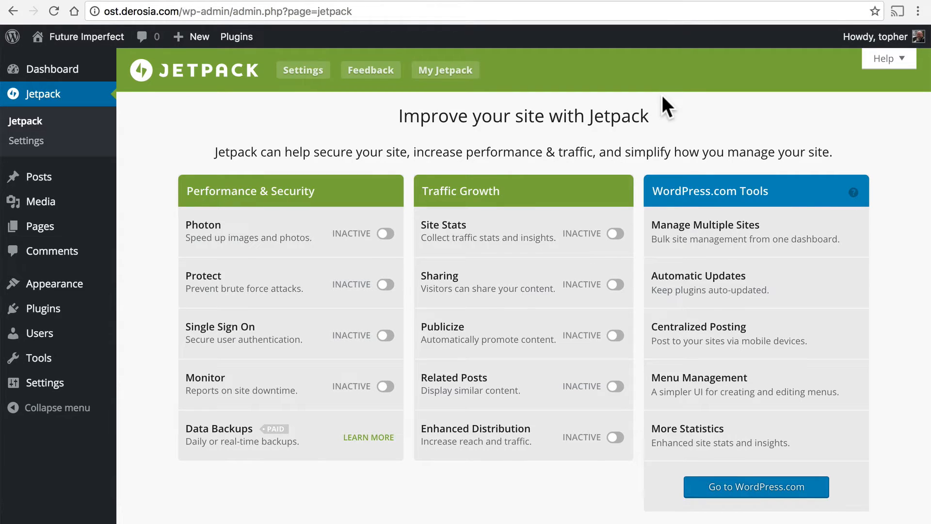
Scroll down the Jetpack dashboard and request the list of the other 28 Jetpack features.
{"action": "scroll", "scroll_direction": "down", "scroll_amount": 3}
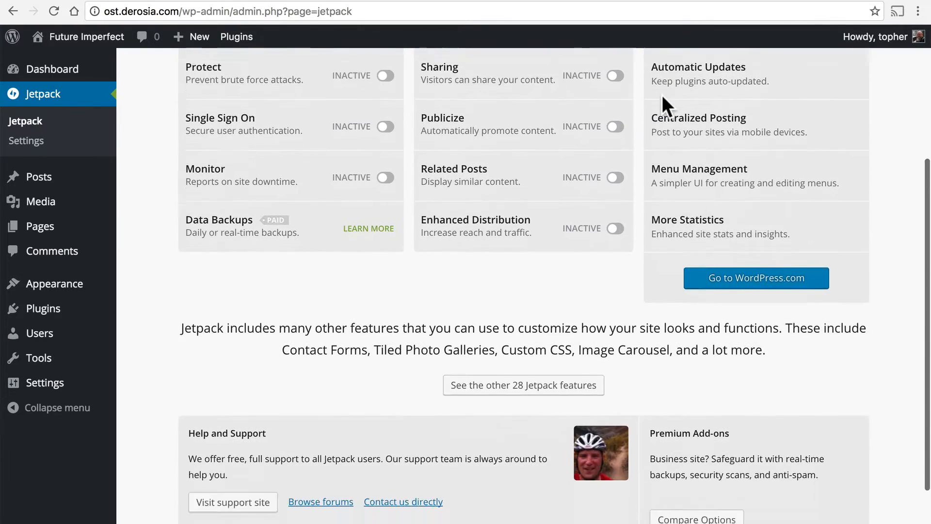
{"action": "scroll", "scroll_direction": "down", "scroll_amount": 3}
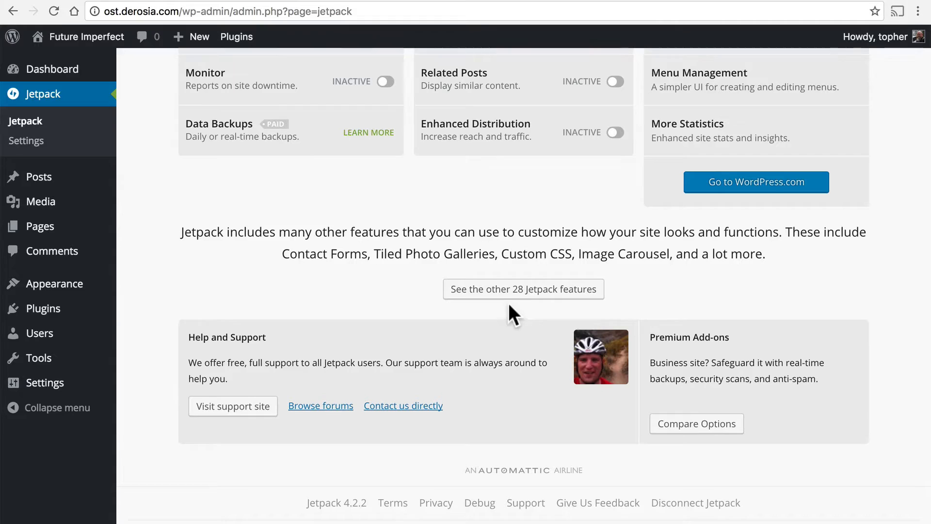
{"action": "left_click", "coordinate": [523, 289]}
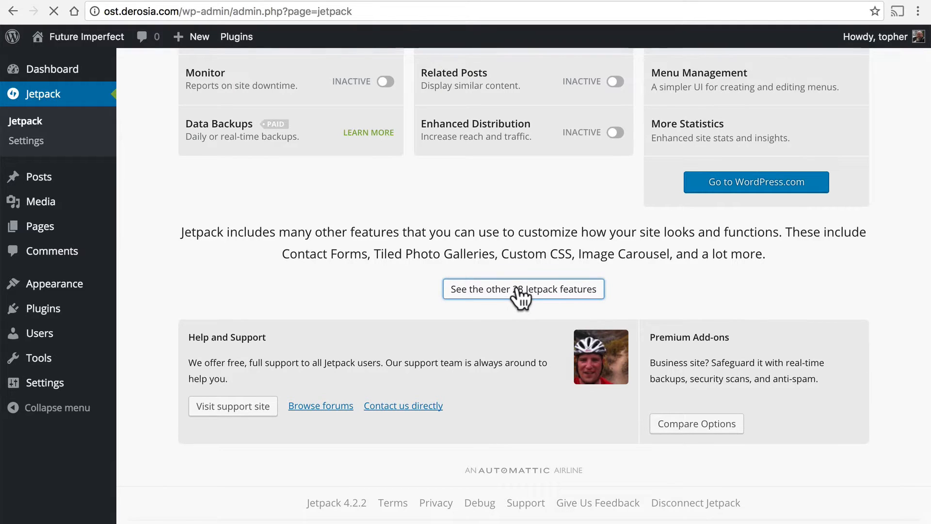
{"action": "left_click", "coordinate": [523, 289]}
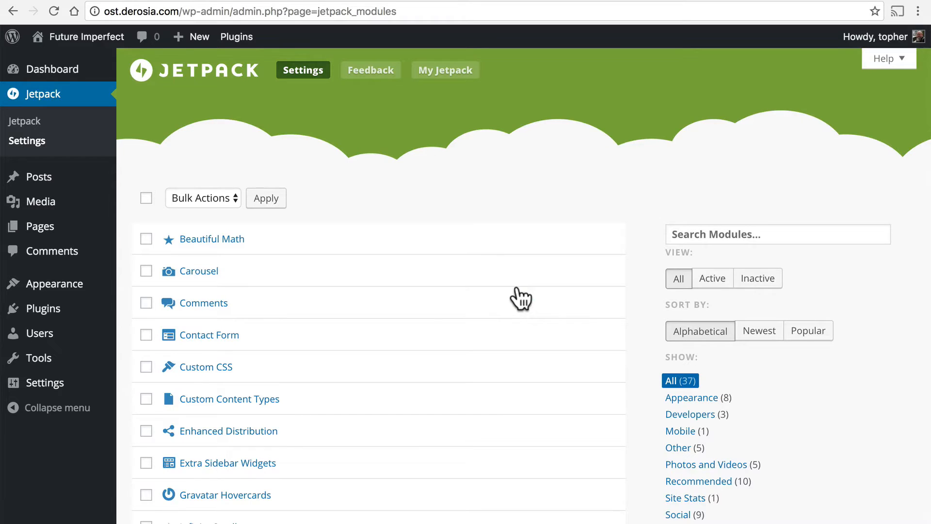
{"action": "scroll", "scroll_direction": "down", "scroll_amount": 3}
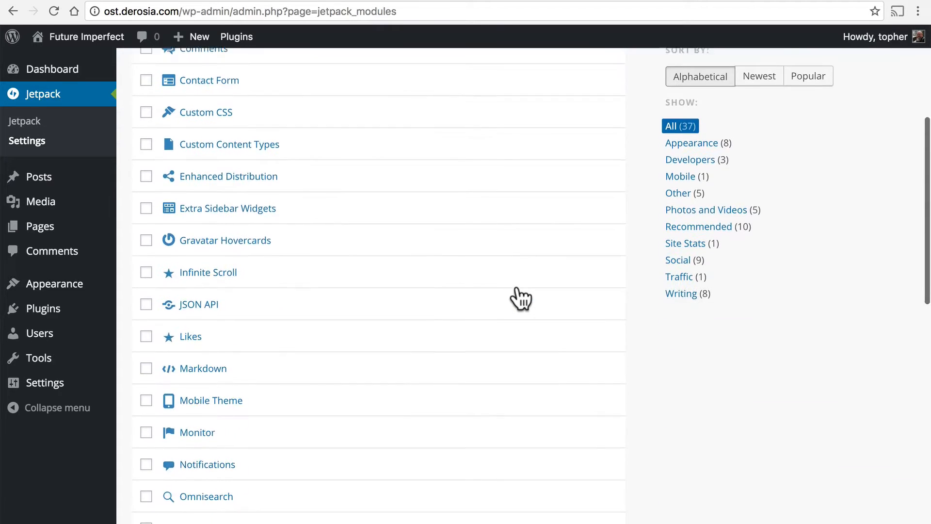
{"action": "scroll", "scroll_direction": "down", "scroll_amount": 3}
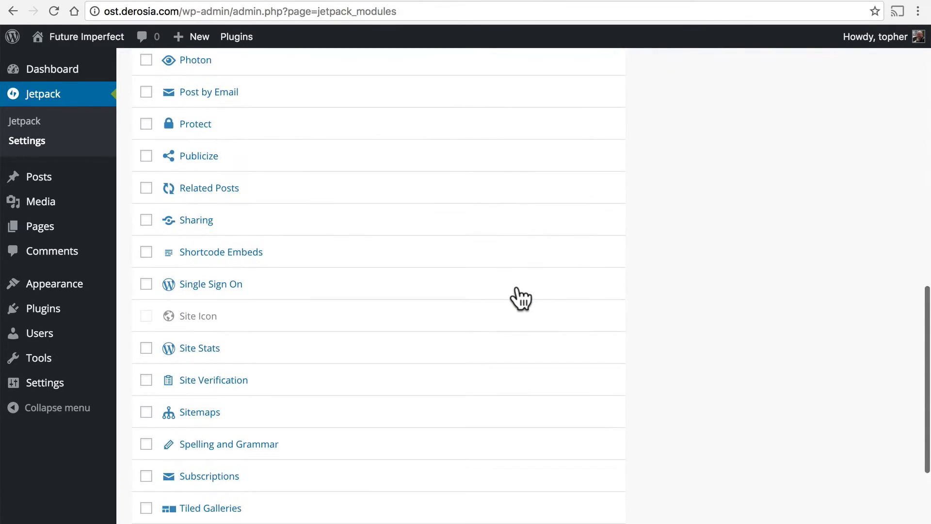
{"action": "scroll", "scroll_direction": "up", "scroll_amount": 3}
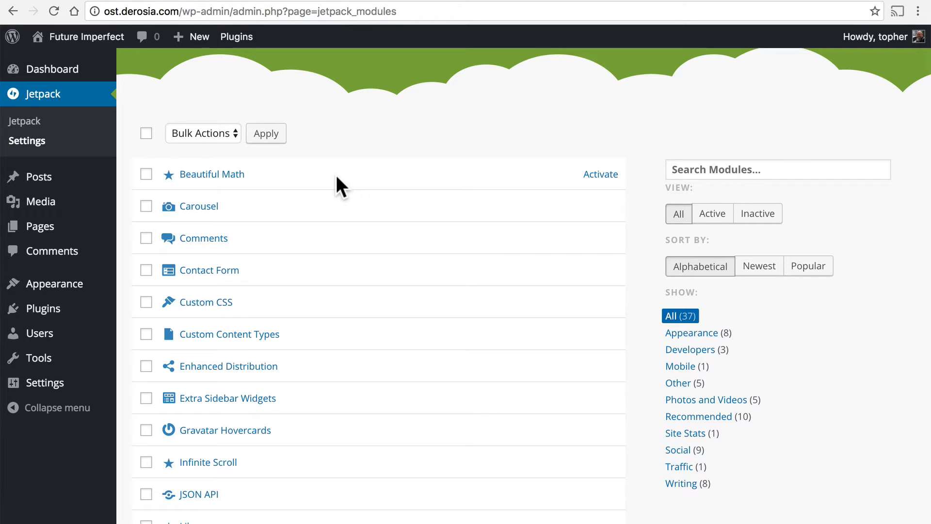
{"action": "mouse_move", "coordinate": [344, 212]}
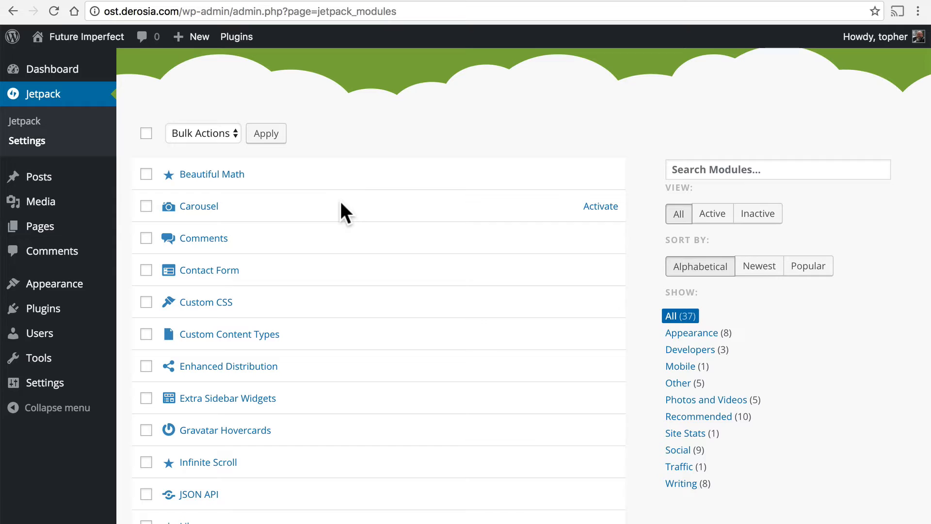
{"action": "mouse_move", "coordinate": [348, 252]}
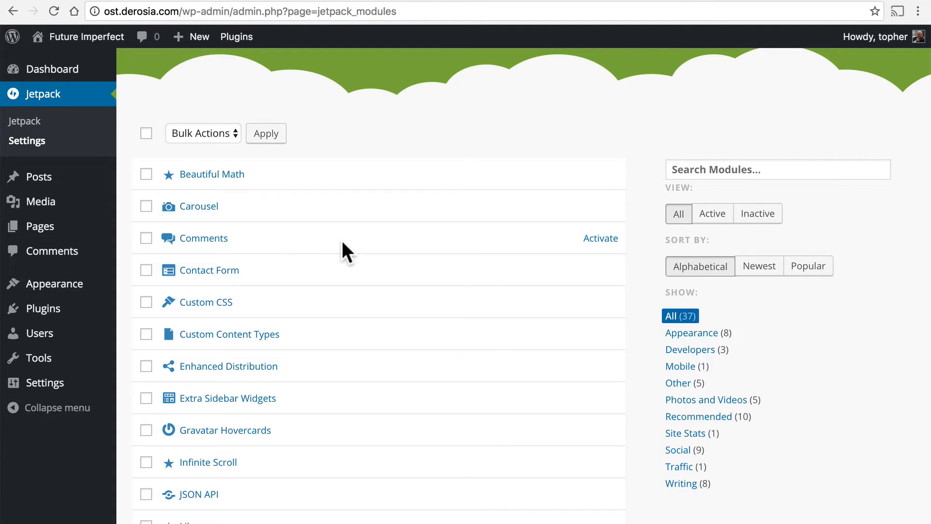
{"action": "mouse_move", "coordinate": [340, 280]}
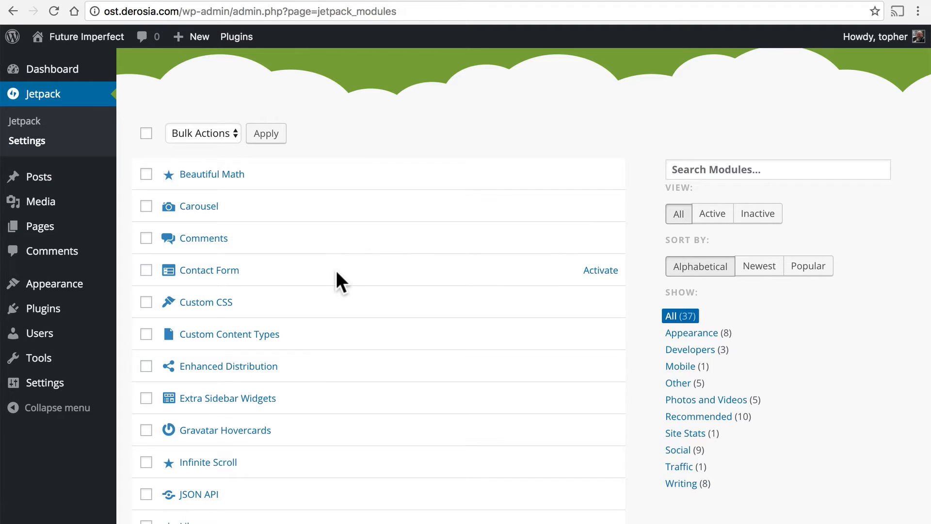
{"action": "mouse_move", "coordinate": [367, 311]}
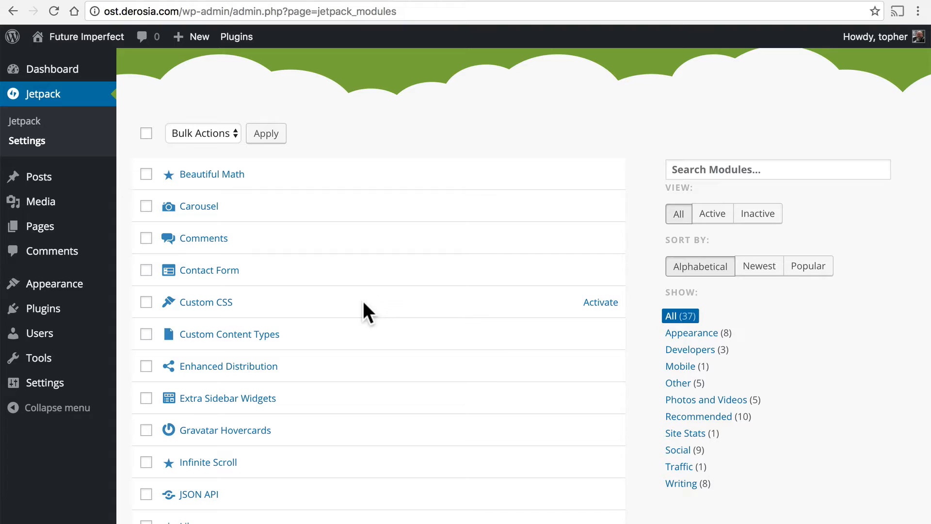
{"action": "mouse_move", "coordinate": [396, 338]}
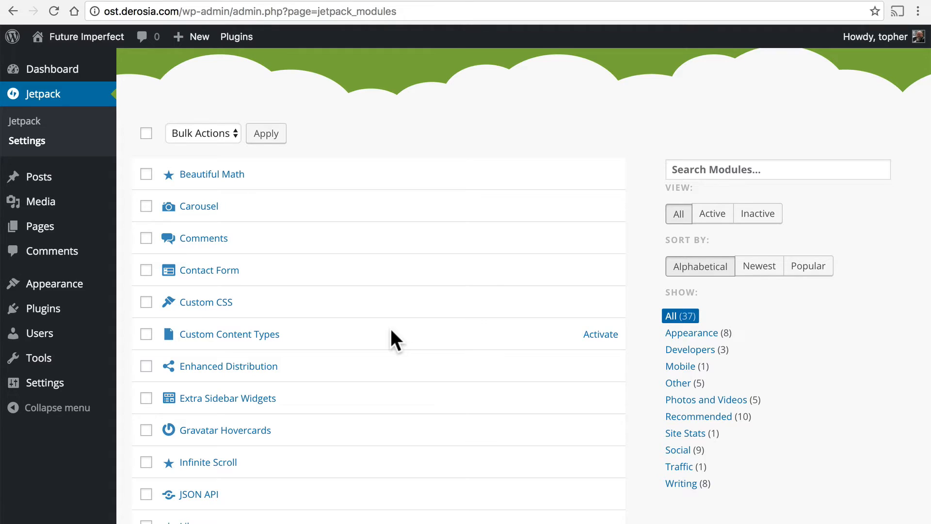
{"action": "mouse_move", "coordinate": [385, 377]}
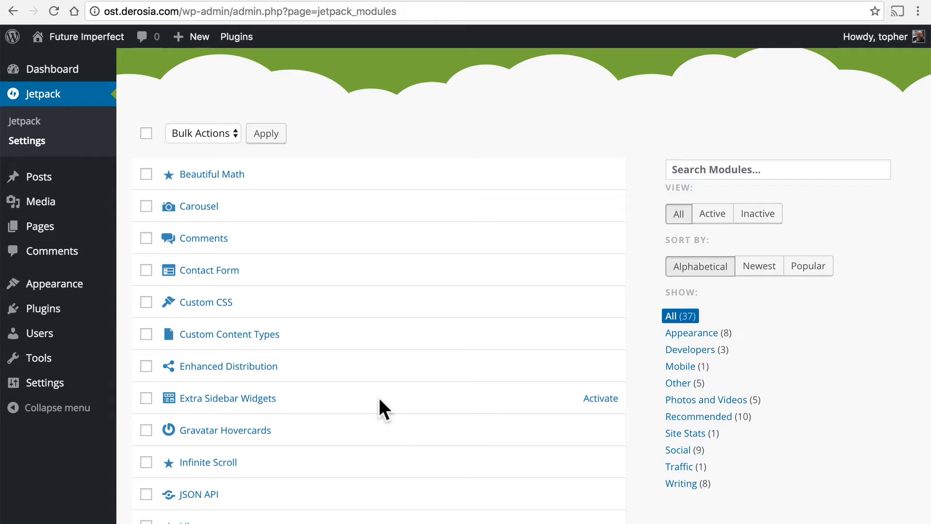
{"action": "mouse_move", "coordinate": [369, 446]}
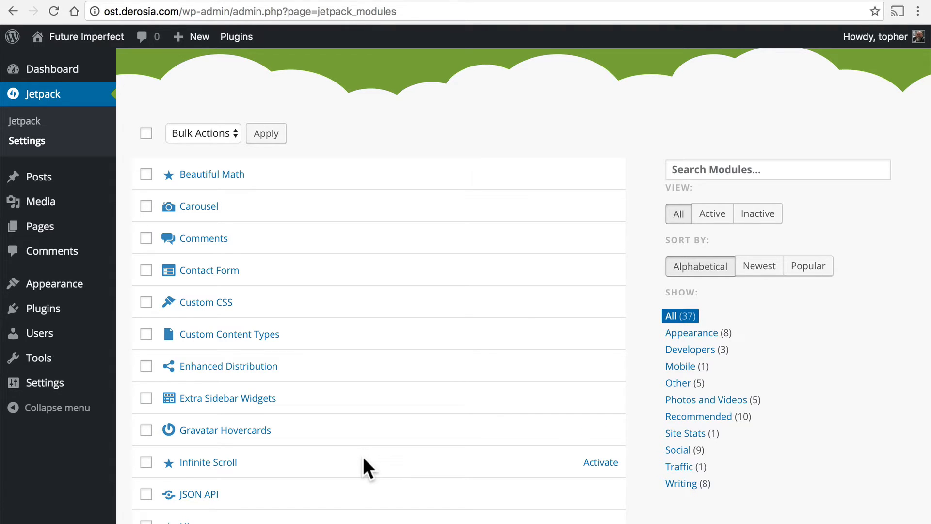
{"action": "mouse_move", "coordinate": [308, 496]}
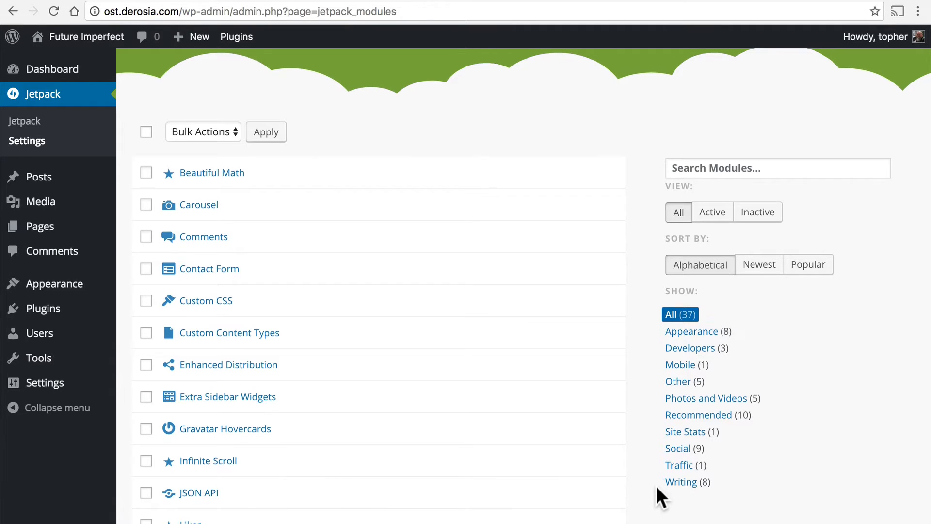
{"action": "scroll", "scroll_direction": "down", "scroll_amount": 3}
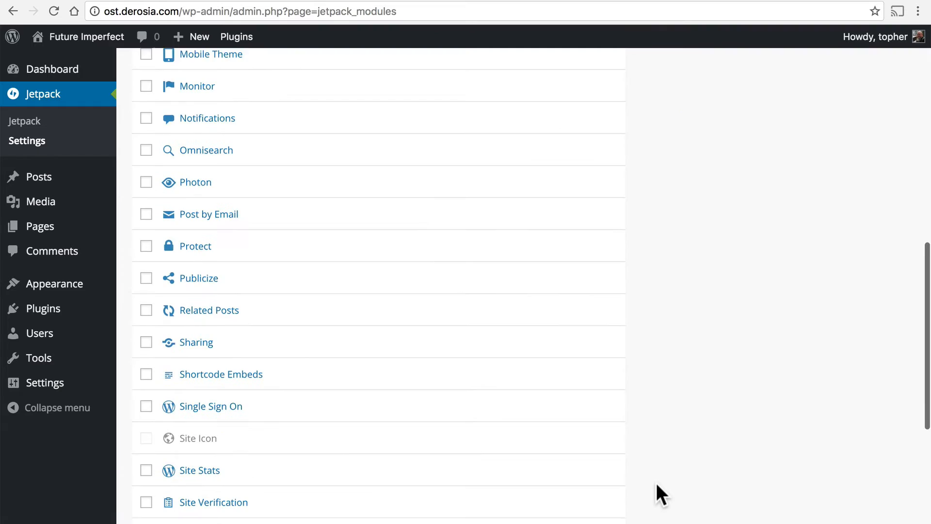
{"action": "scroll", "scroll_direction": "down", "scroll_amount": 3}
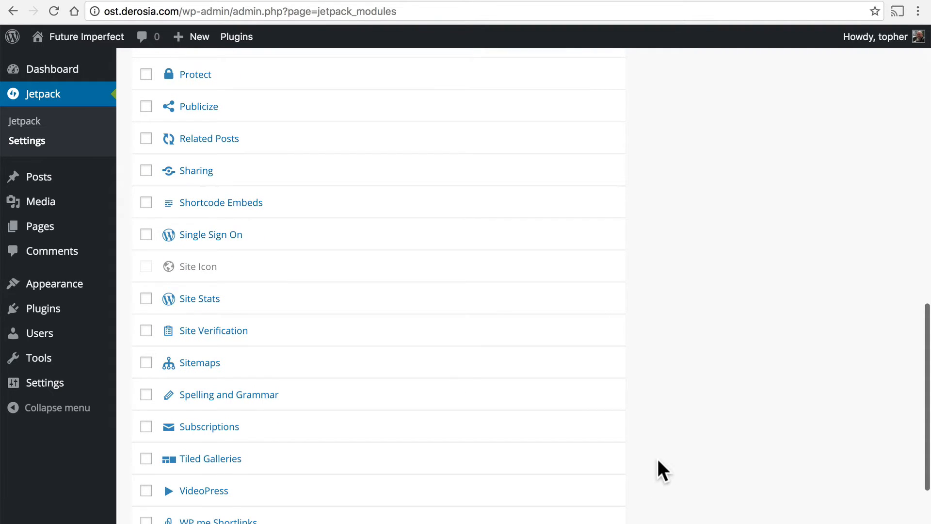
{"action": "scroll", "scroll_direction": "down", "scroll_amount": 3}
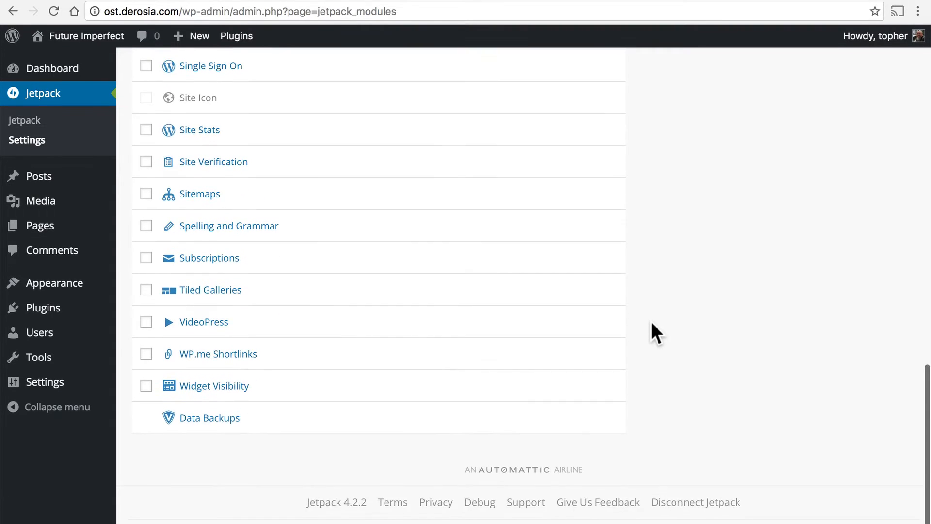
{"action": "scroll", "scroll_direction": "up", "scroll_amount": 3}
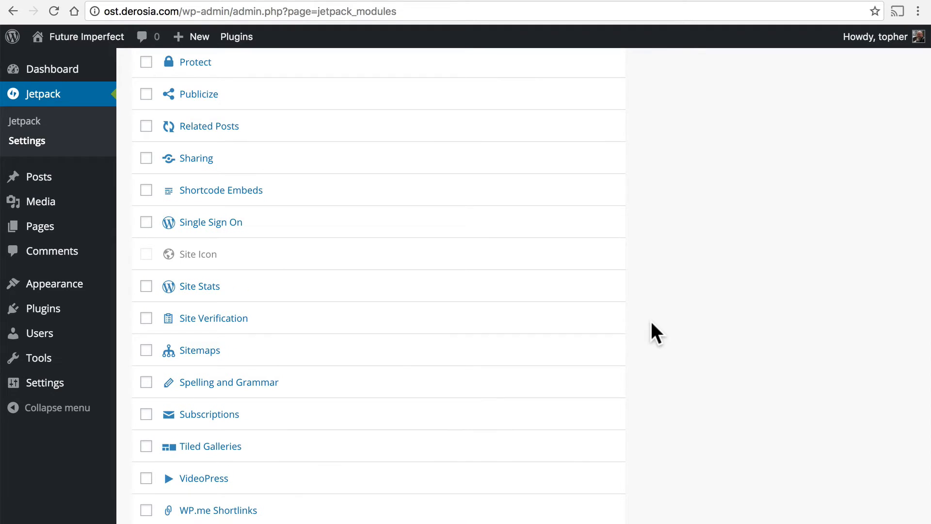
{"action": "mouse_move", "coordinate": [204, 297]}
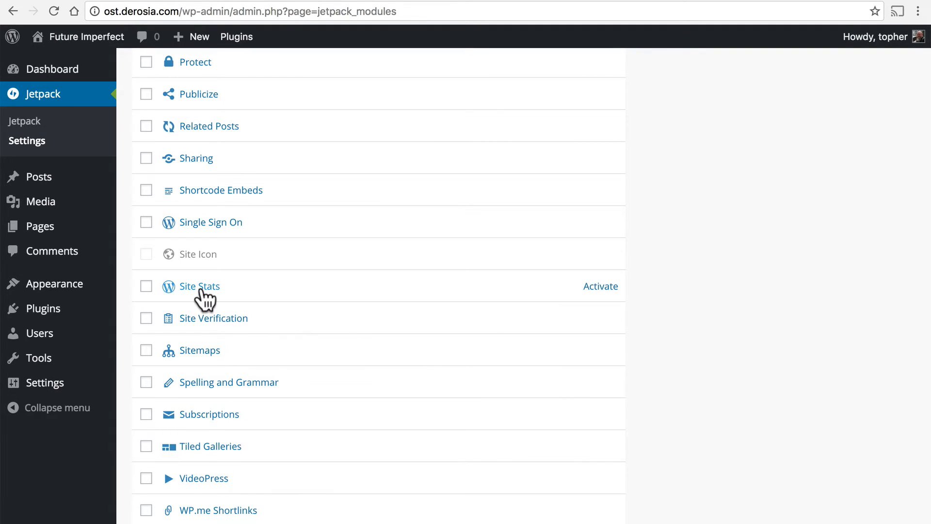
{"action": "left_click", "coordinate": [199, 286]}
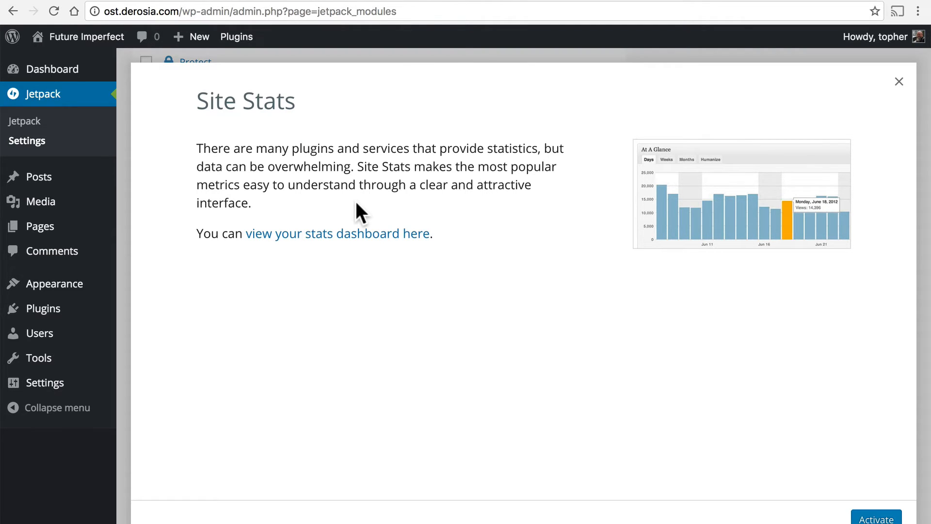
{"action": "mouse_move", "coordinate": [380, 211]}
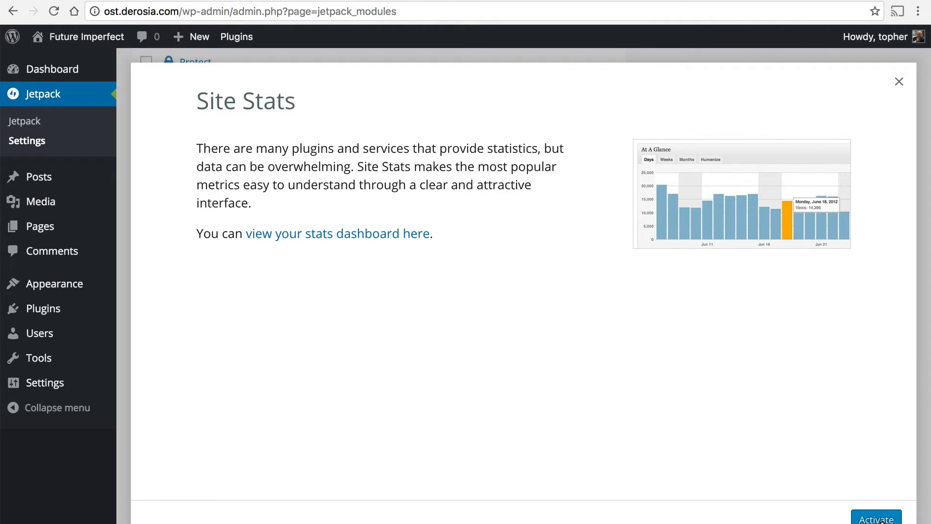
{"action": "left_click", "coordinate": [898, 82]}
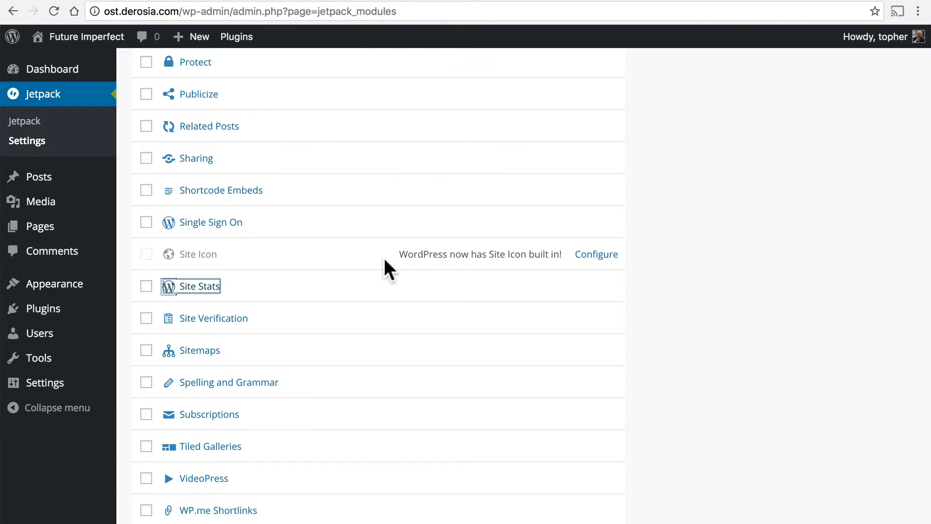
{"action": "mouse_move", "coordinate": [600, 285]}
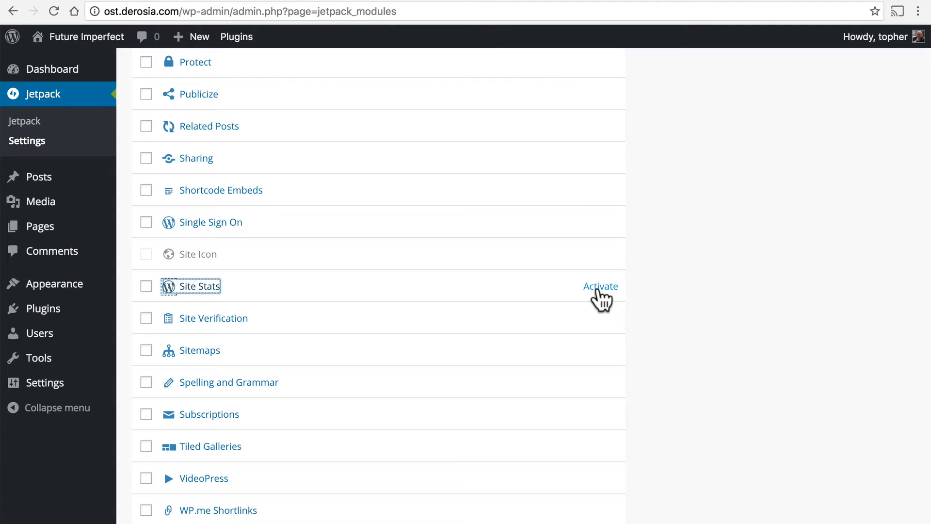
Activate the Site Stats module from the Jetpack modules list.
{"action": "left_click", "coordinate": [601, 286]}
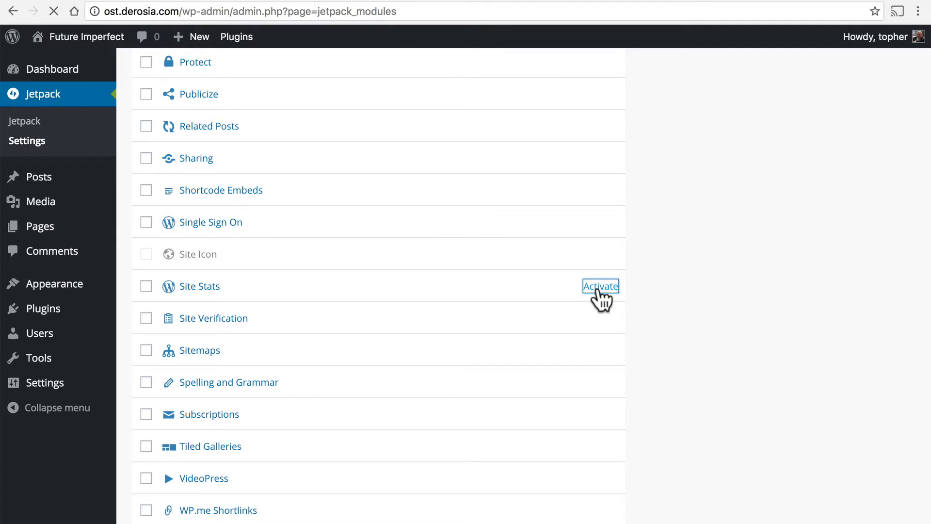
{"action": "left_click", "coordinate": [599, 285]}
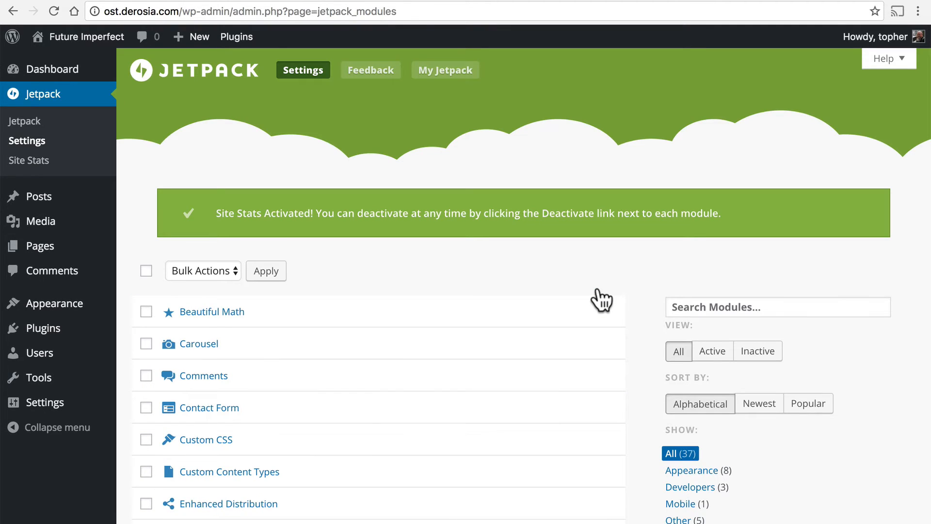
{"action": "mouse_move", "coordinate": [551, 276]}
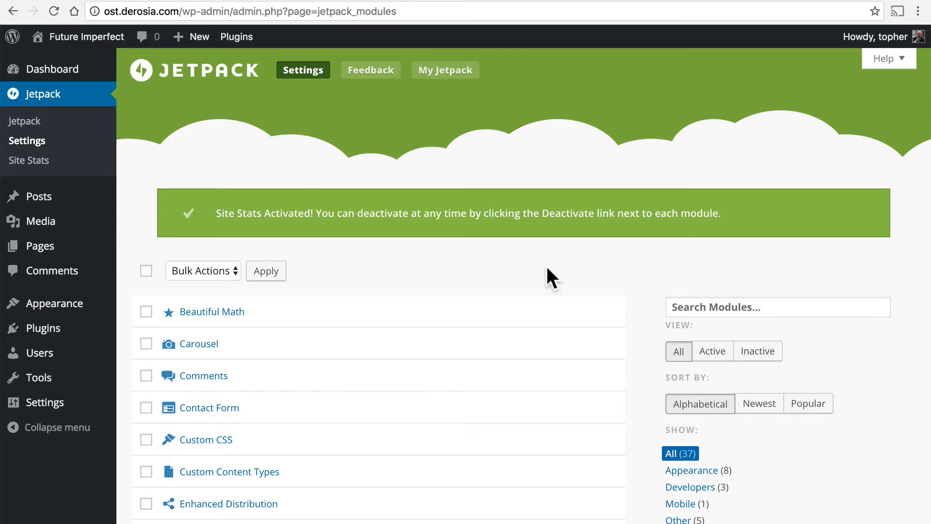
{"action": "mouse_move", "coordinate": [28, 160]}
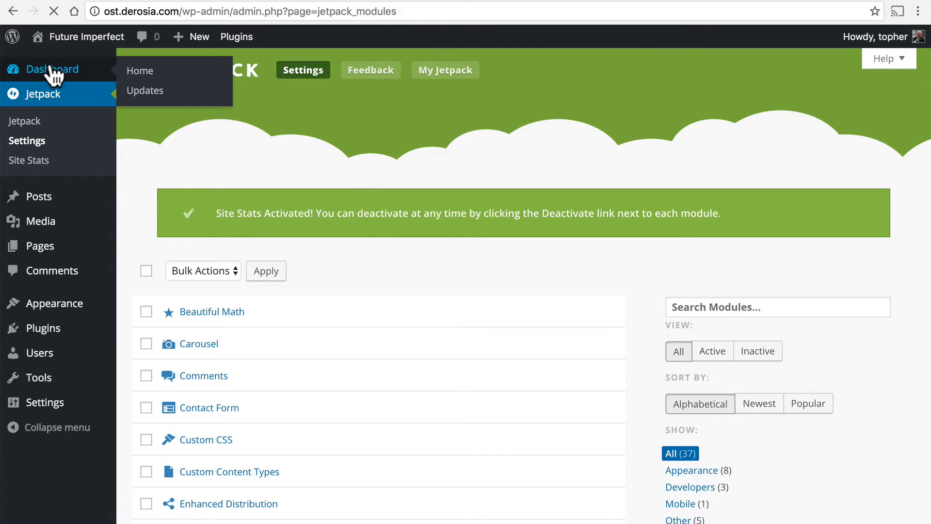
{"action": "left_click", "coordinate": [139, 71]}
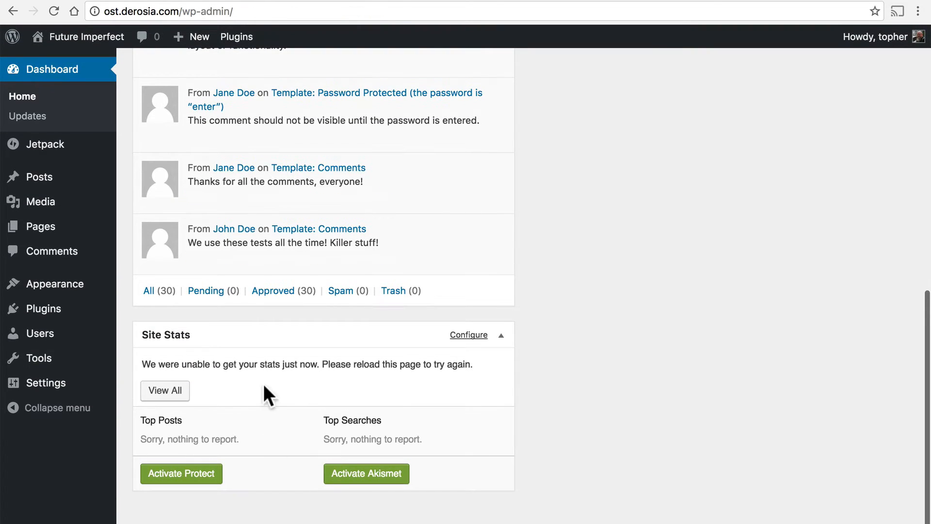
{"action": "mouse_move", "coordinate": [291, 383]}
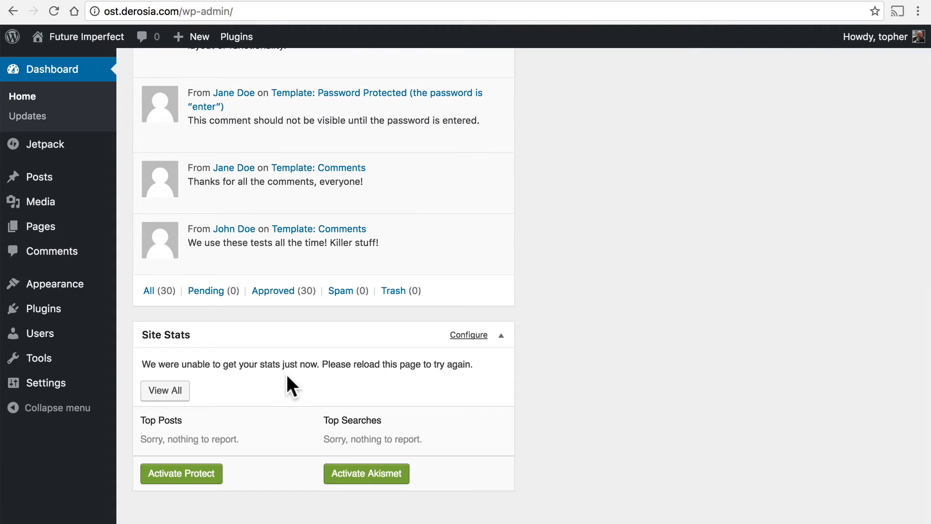
{"action": "mouse_move", "coordinate": [200, 349]}
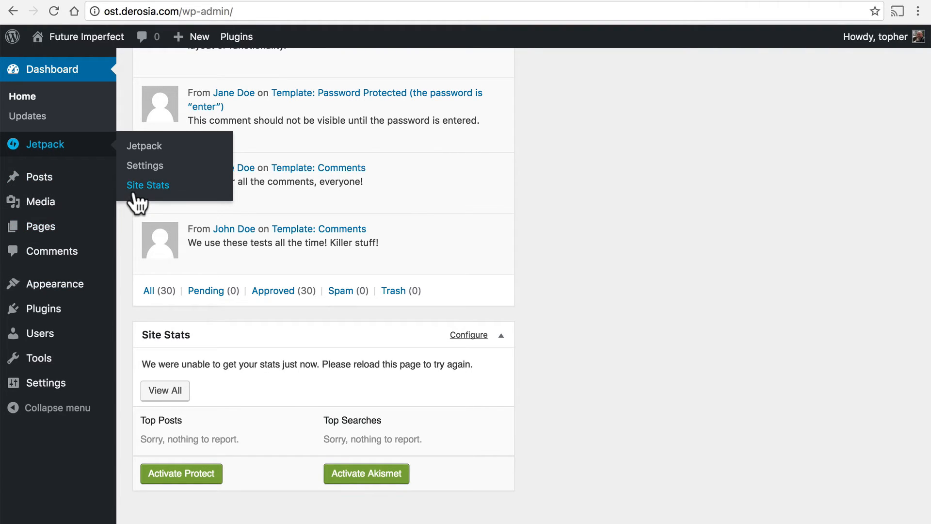
Go to Jetpack > Site Stats, which reports the site registered with no stats yet.
{"action": "left_click", "coordinate": [148, 184]}
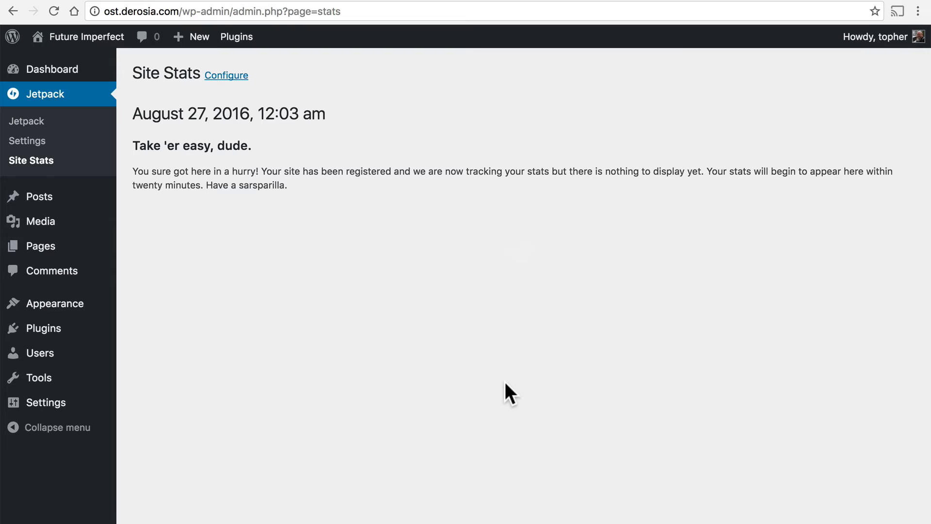
{"action": "mouse_move", "coordinate": [422, 288]}
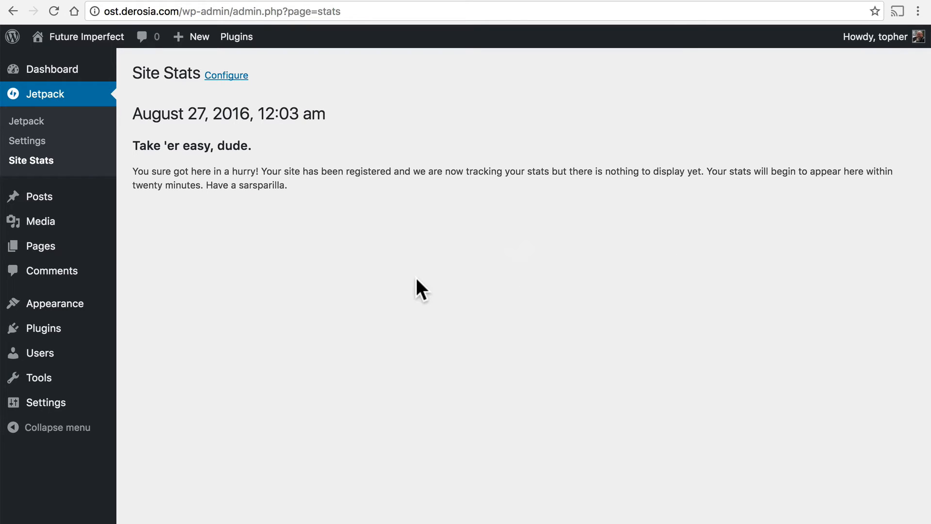
{"action": "mouse_move", "coordinate": [249, 218]}
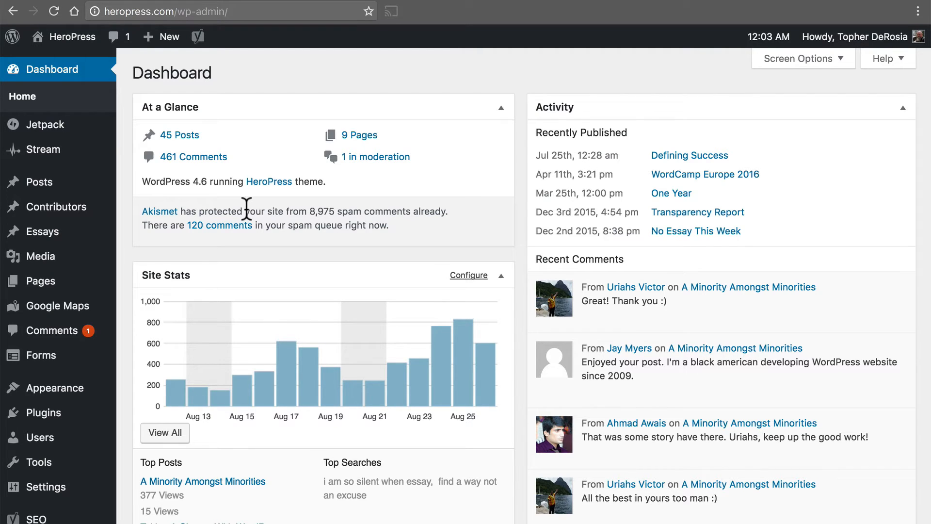
{"action": "mouse_move", "coordinate": [258, 231]}
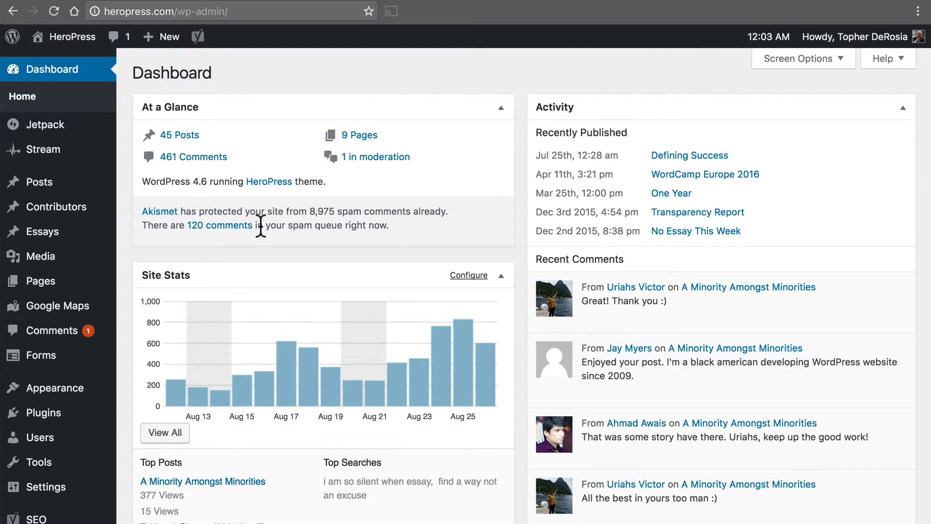
{"action": "mouse_move", "coordinate": [347, 316]}
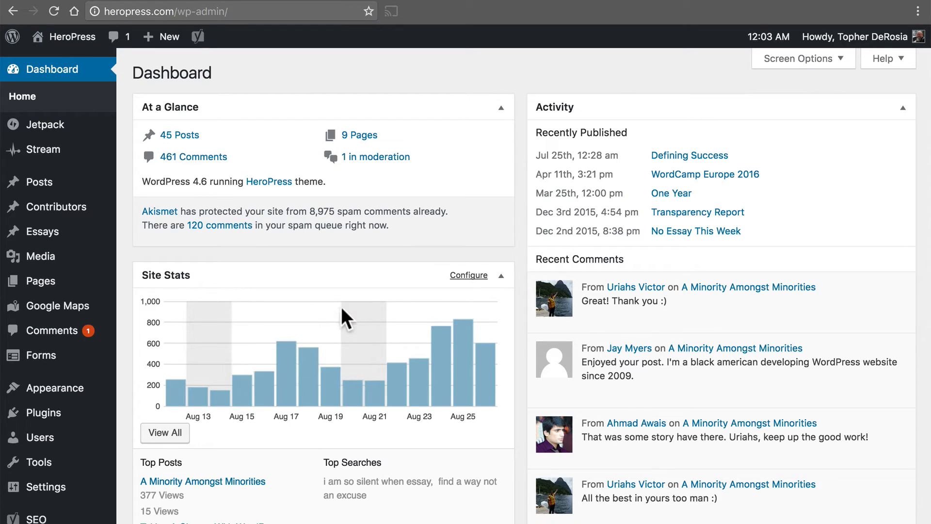
{"action": "mouse_move", "coordinate": [171, 389]}
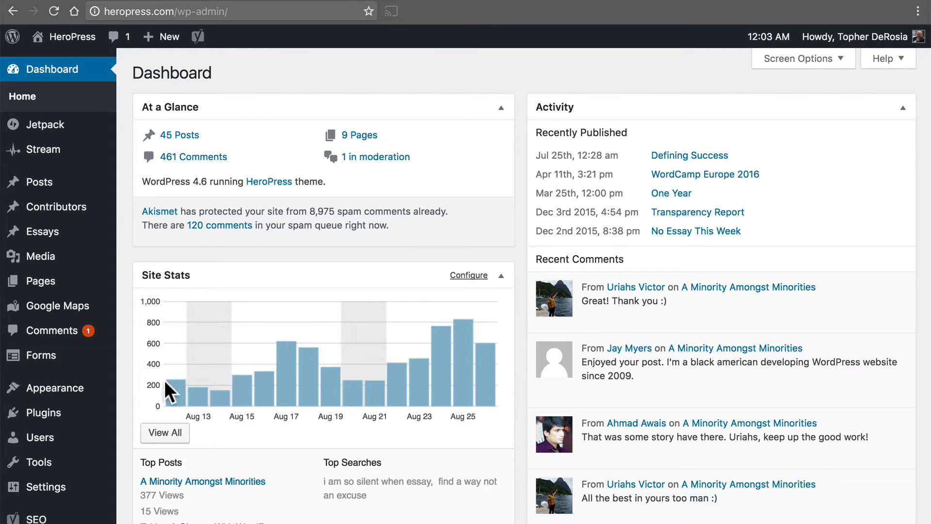
{"action": "mouse_move", "coordinate": [173, 391]}
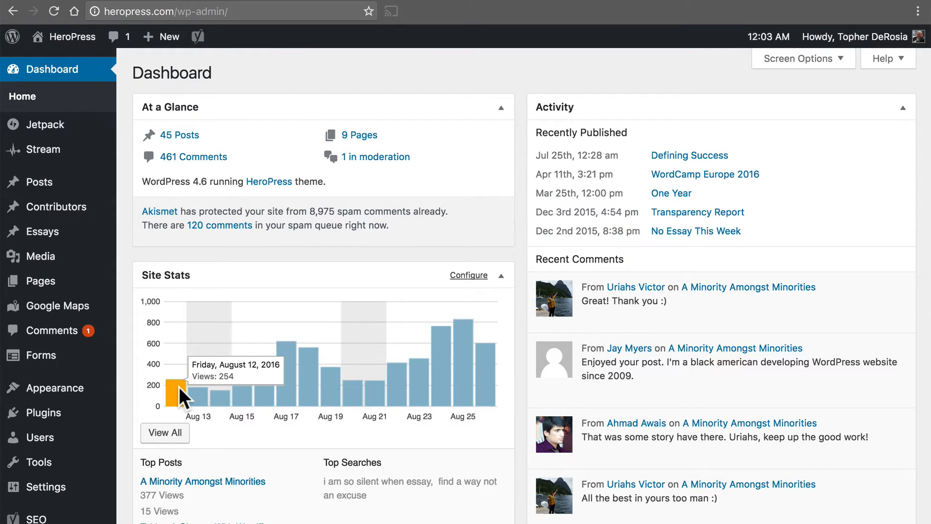
{"action": "mouse_move", "coordinate": [202, 395]}
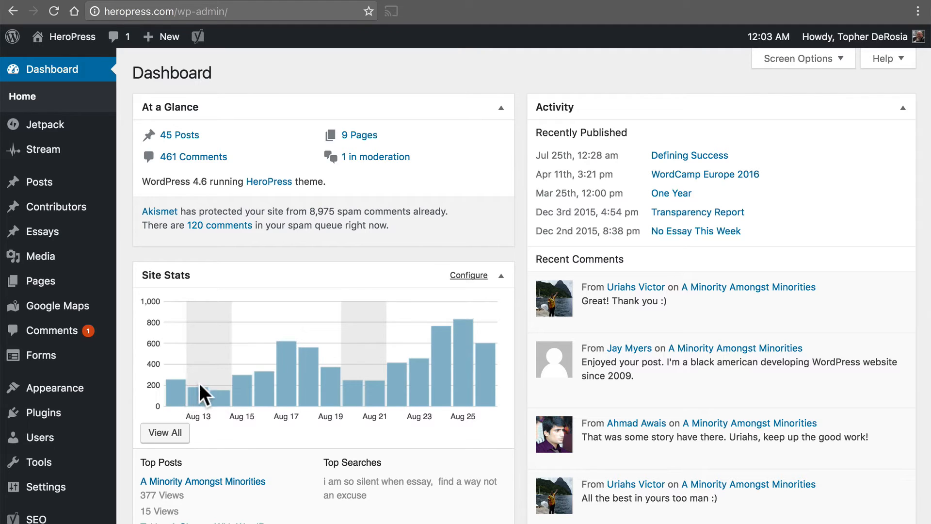
{"action": "mouse_move", "coordinate": [464, 368]}
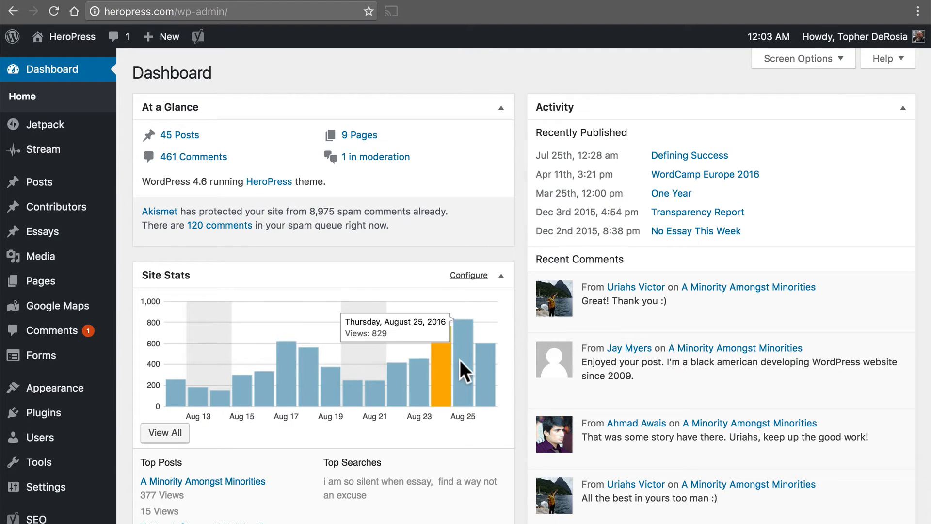
View All from the HeroPress dashboard chart to reach the full Site Stats page.
{"action": "scroll", "scroll_direction": "down", "scroll_amount": 3}
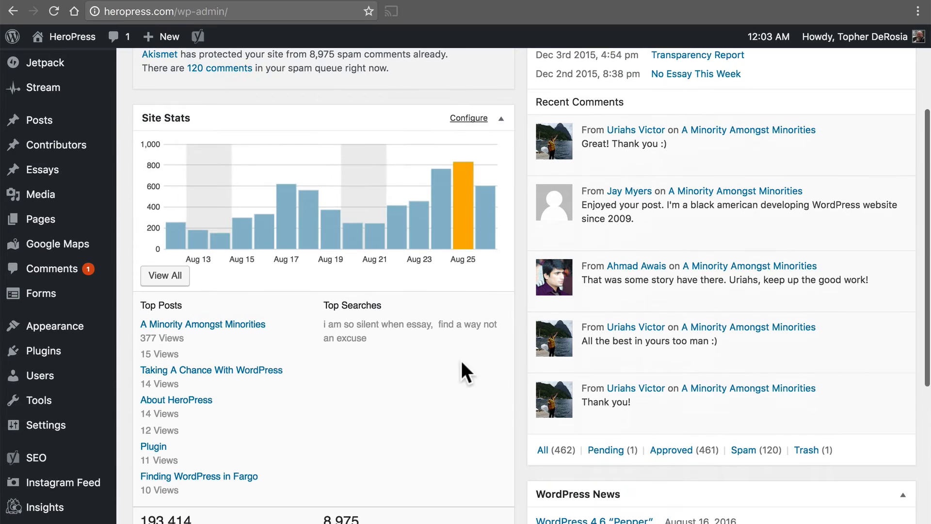
{"action": "mouse_move", "coordinate": [168, 467]}
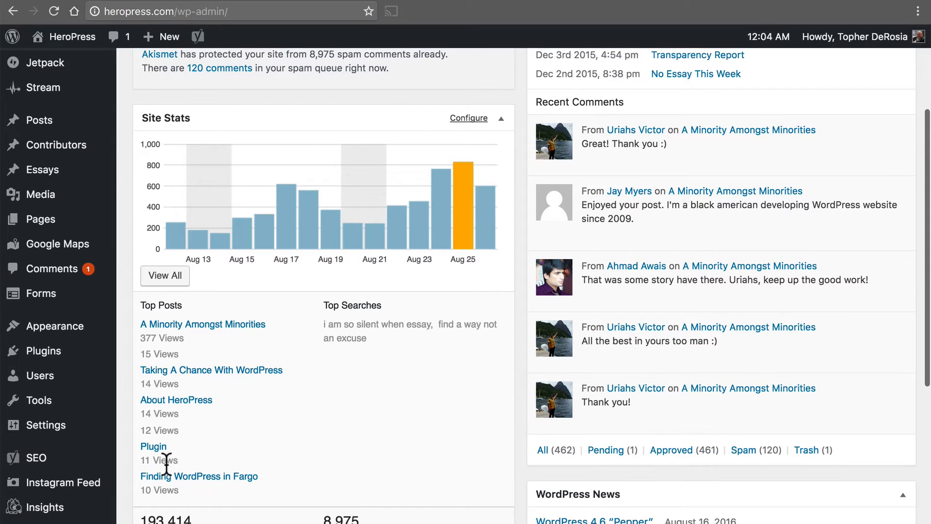
{"action": "mouse_move", "coordinate": [411, 385]}
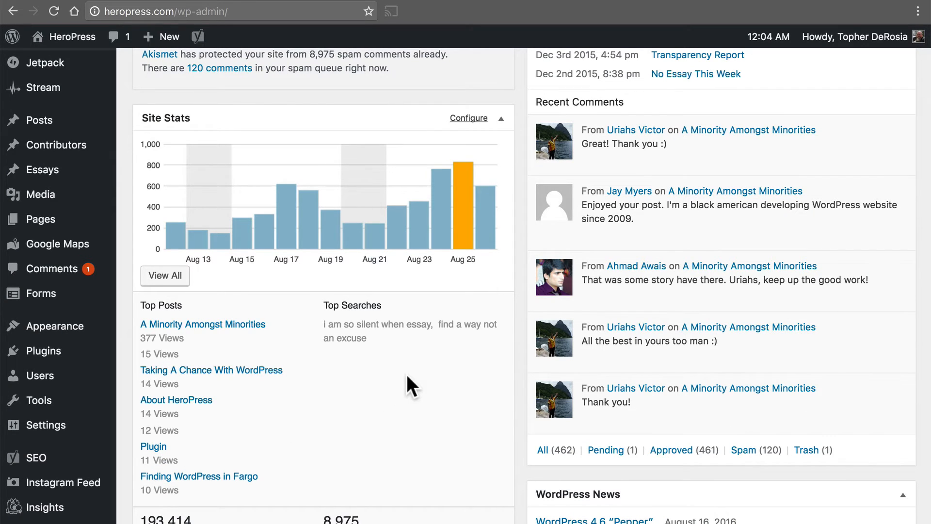
{"action": "scroll", "scroll_direction": "up", "scroll_amount": 3}
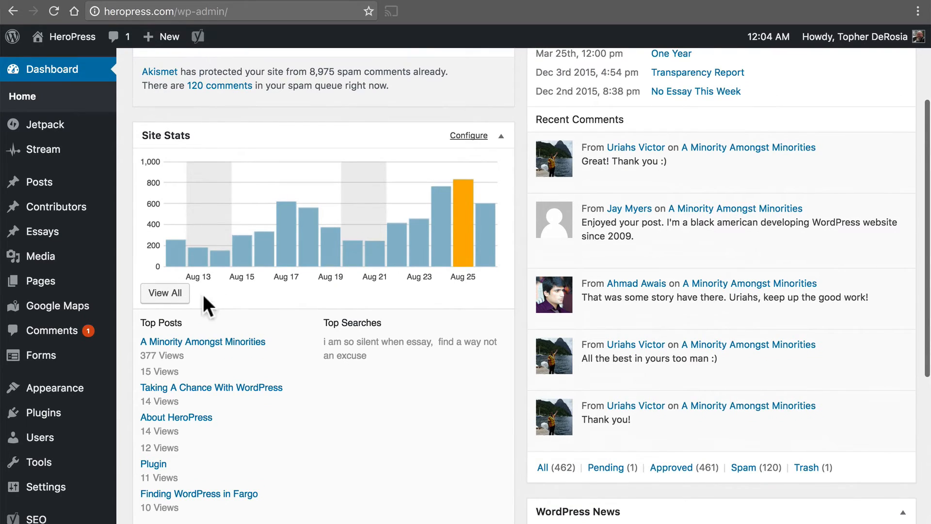
{"action": "left_click", "coordinate": [165, 292]}
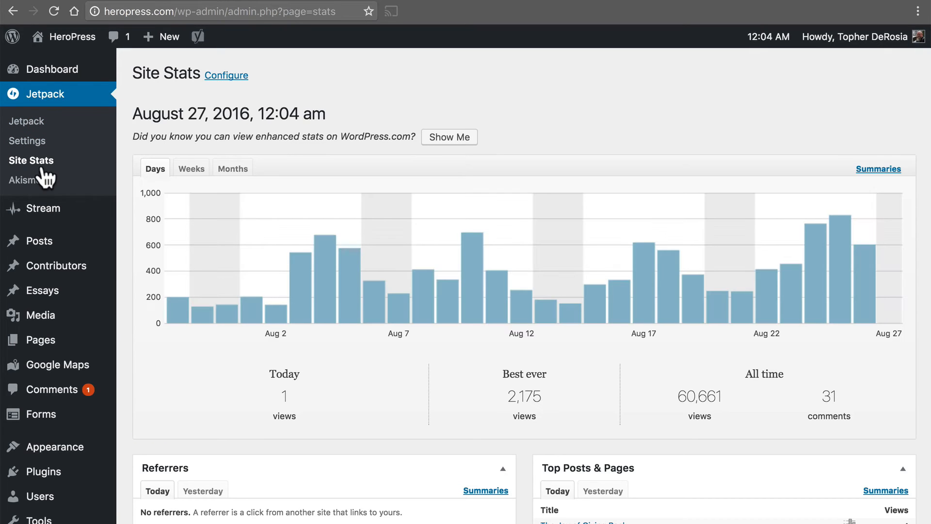
{"action": "mouse_move", "coordinate": [662, 93]}
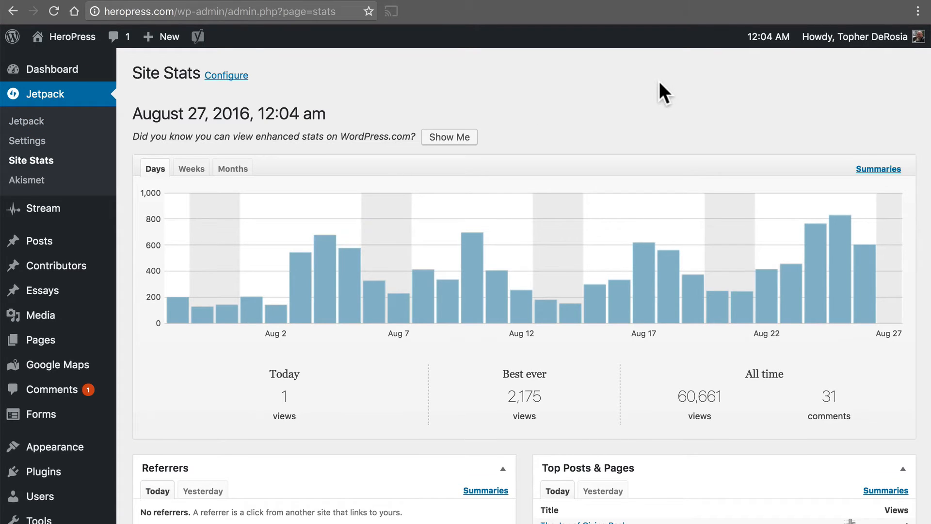
Review the daily views and 60,661 all-time totals, then choose Show Me for WordPress.com stats.
{"action": "scroll", "scroll_direction": "down", "scroll_amount": 3}
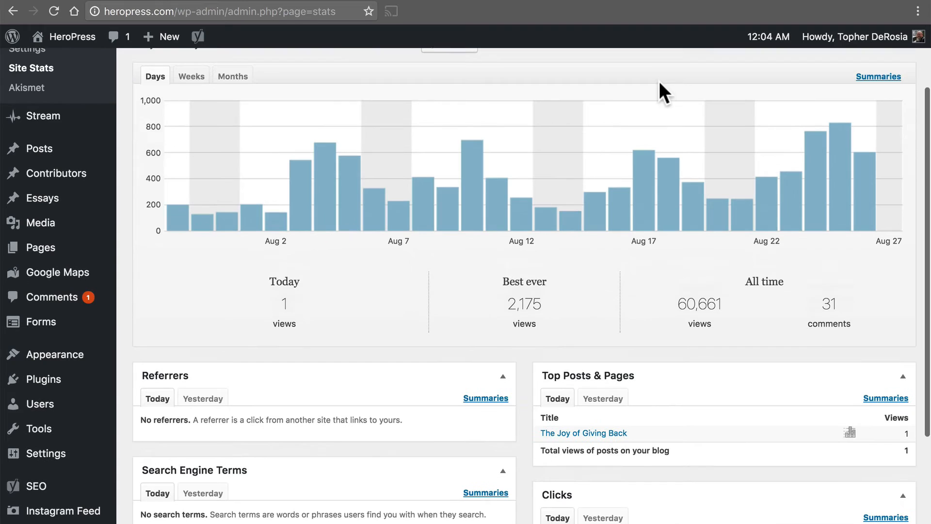
{"action": "mouse_move", "coordinate": [760, 300]}
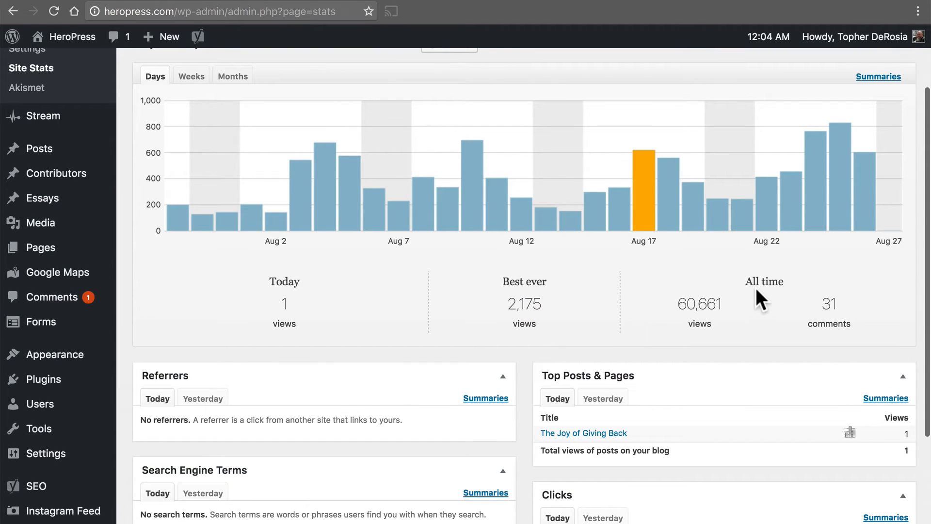
{"action": "scroll", "scroll_direction": "down", "scroll_amount": 3}
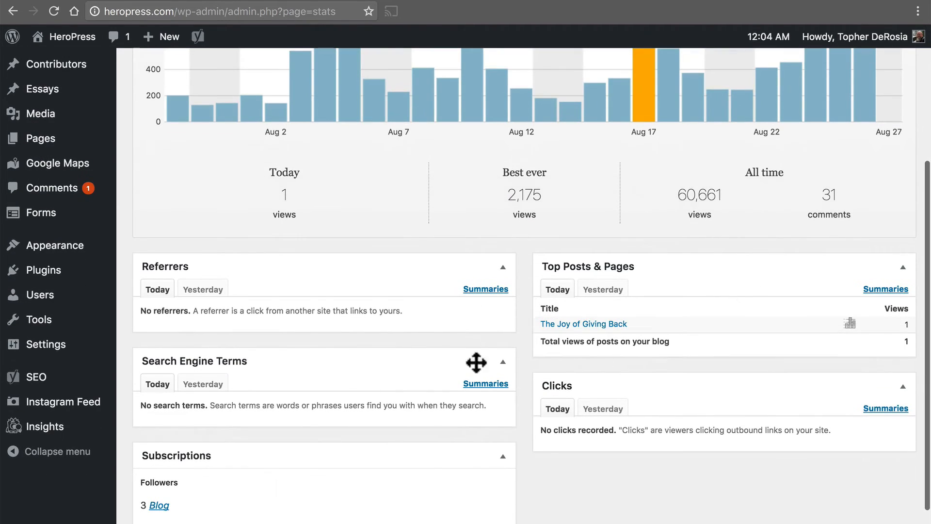
{"action": "scroll", "scroll_direction": "down", "scroll_amount": 3}
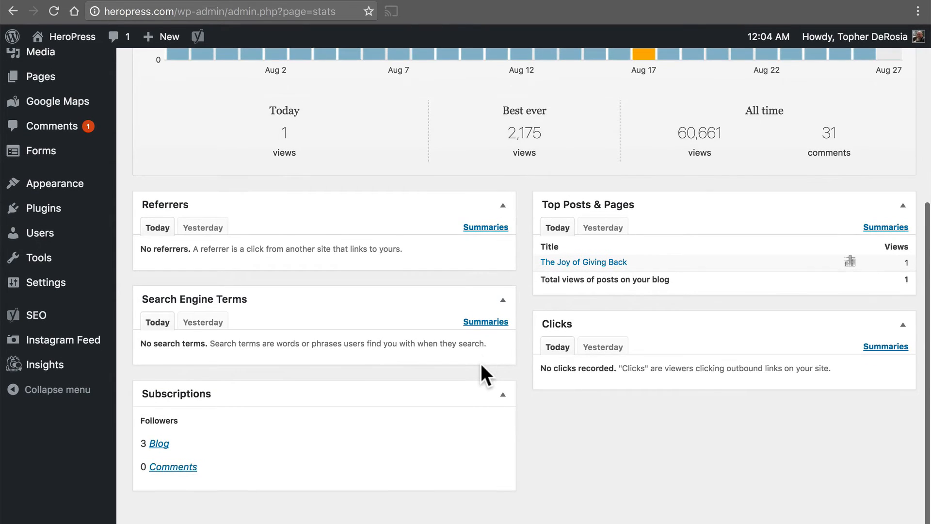
{"action": "scroll", "scroll_direction": "up", "scroll_amount": 3}
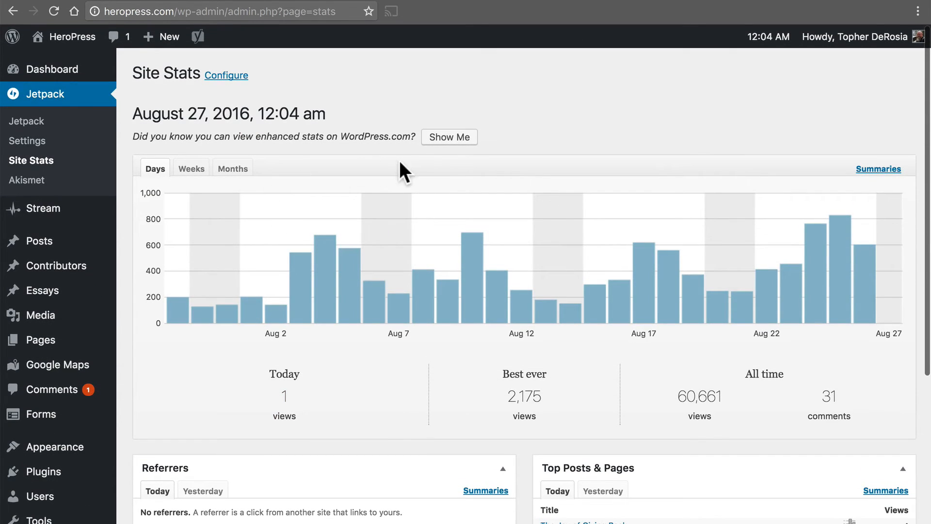
{"action": "left_click", "coordinate": [449, 137]}
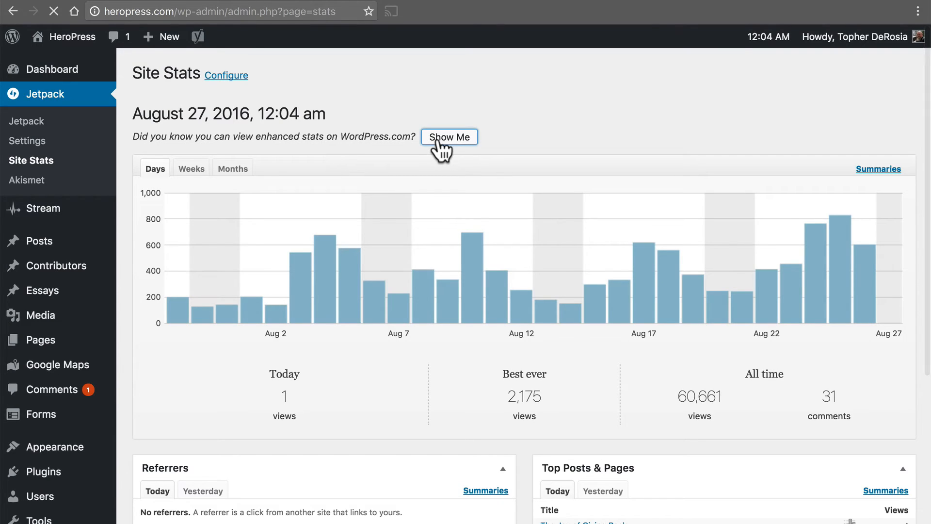
Log in to WordPress.com as 'herop…' via the suggested username to reach HeroPress Insights.
{"action": "left_click", "coordinate": [449, 136]}
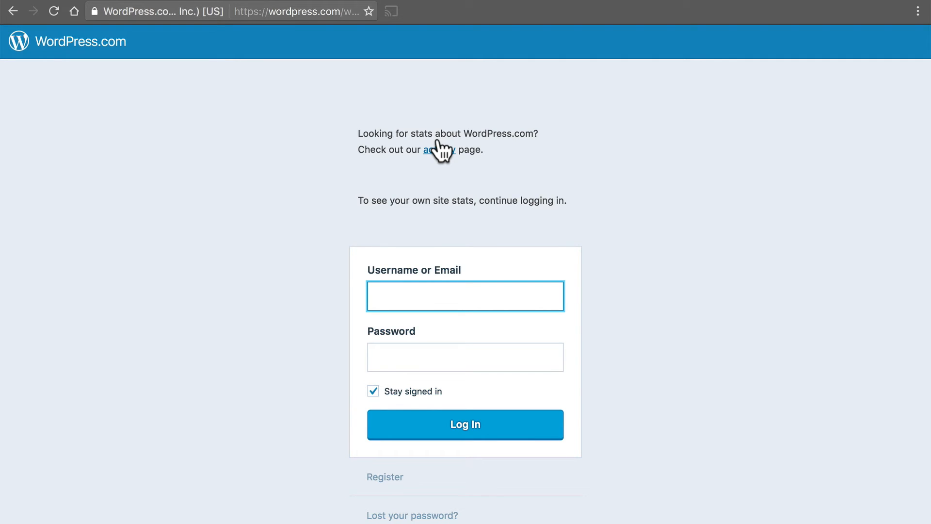
{"action": "type", "text": "herop"}
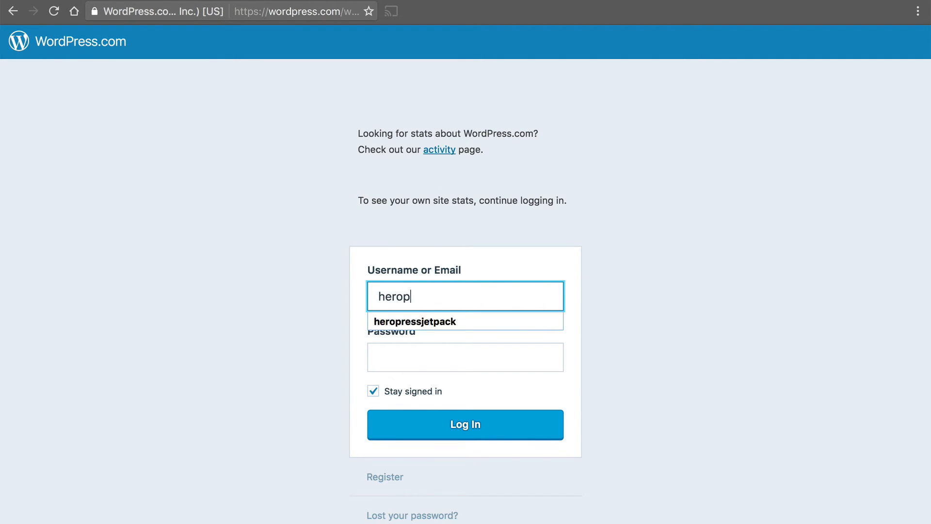
{"action": "left_click", "coordinate": [464, 321]}
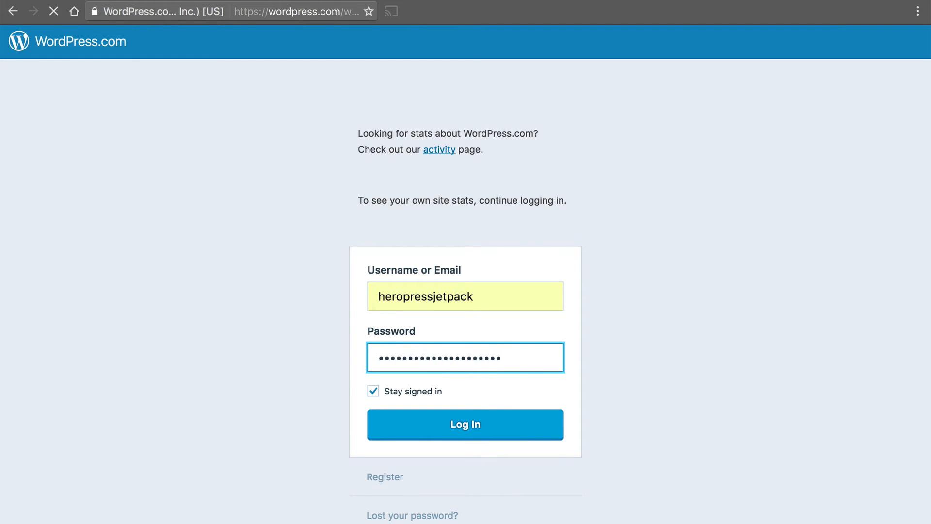
{"action": "left_click", "coordinate": [464, 424]}
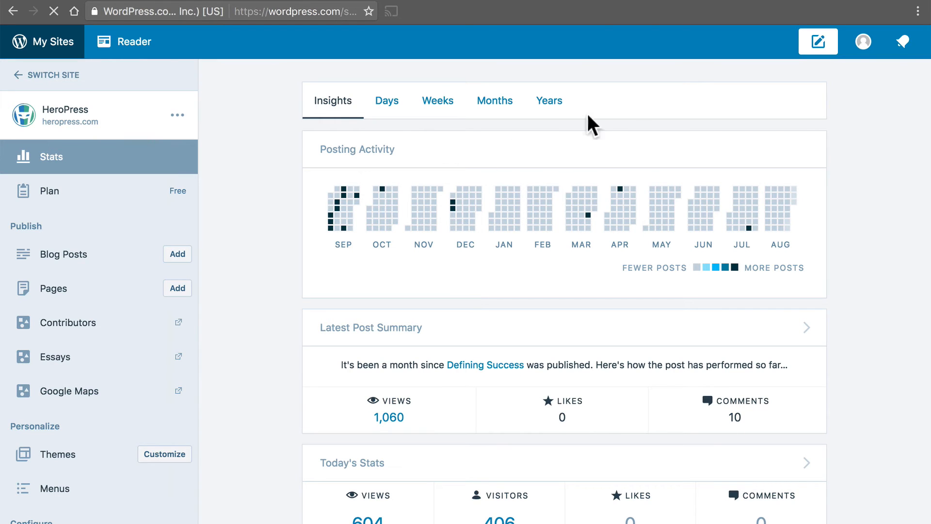
Skim the Insights posting activity, then switch HeroPress stats to the Days view.
{"action": "scroll", "scroll_direction": "down", "scroll_amount": 3}
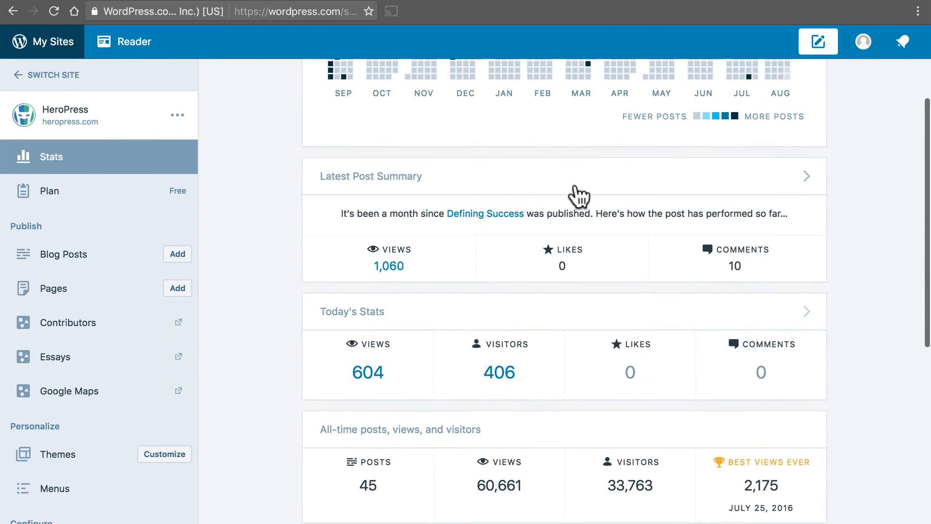
{"action": "scroll", "scroll_direction": "down", "scroll_amount": 3}
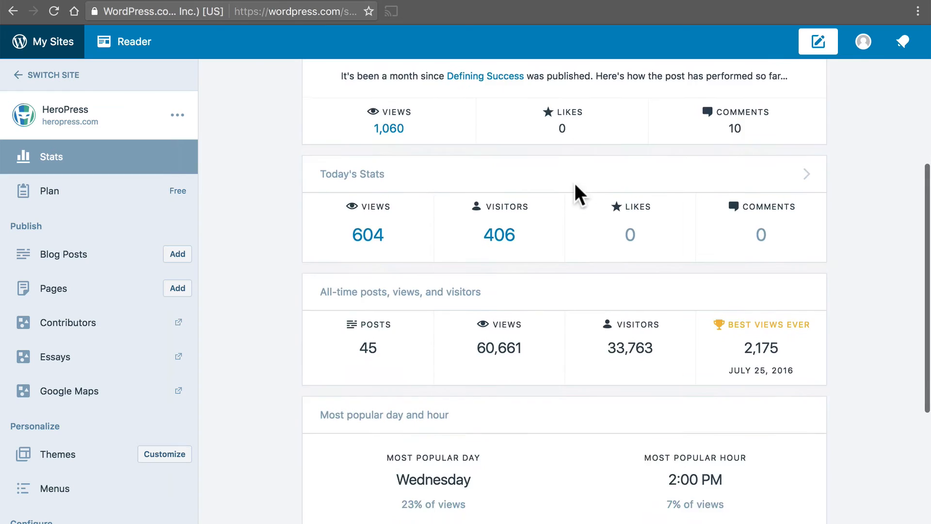
{"action": "scroll", "scroll_direction": "down", "scroll_amount": 3}
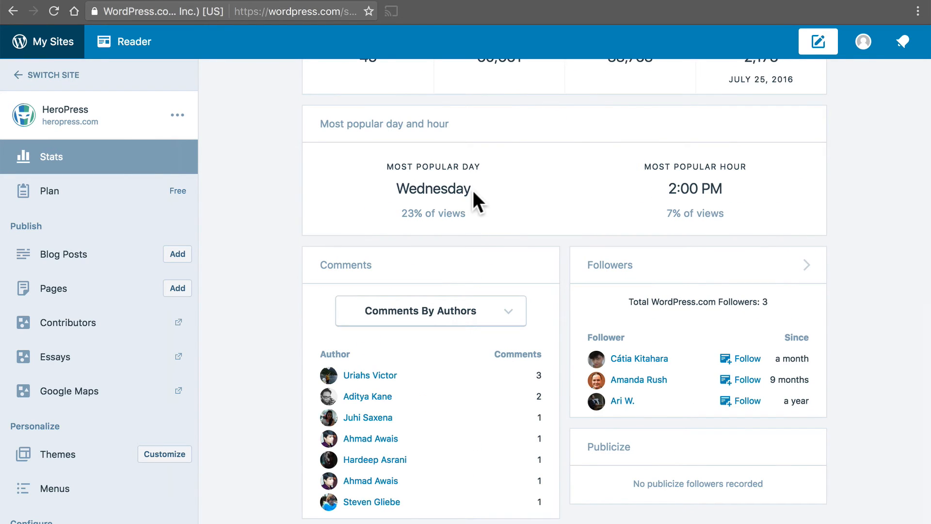
{"action": "mouse_move", "coordinate": [730, 190]}
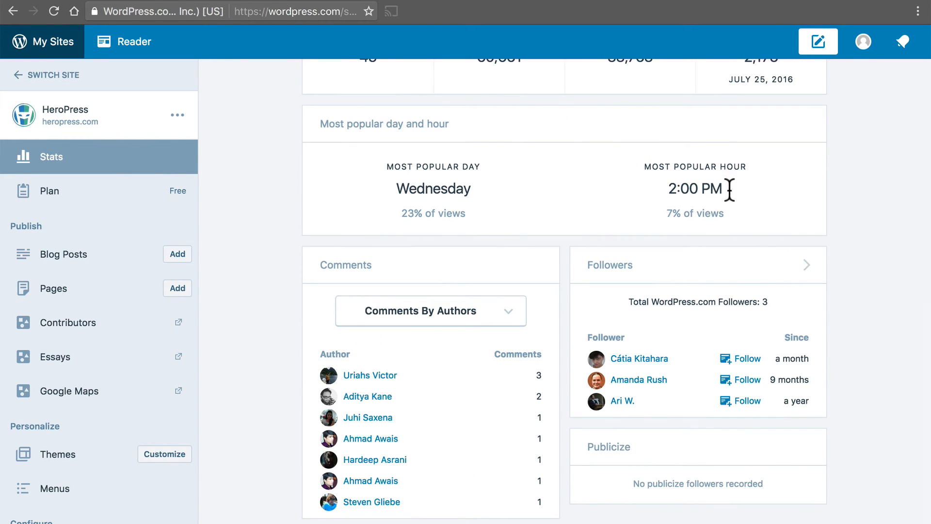
{"action": "mouse_move", "coordinate": [795, 189]}
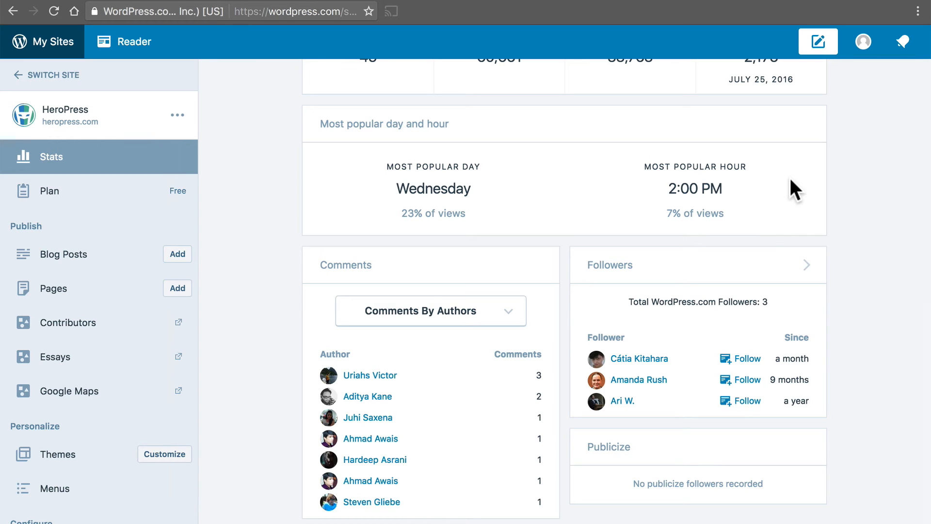
{"action": "scroll", "scroll_direction": "up", "scroll_amount": 3}
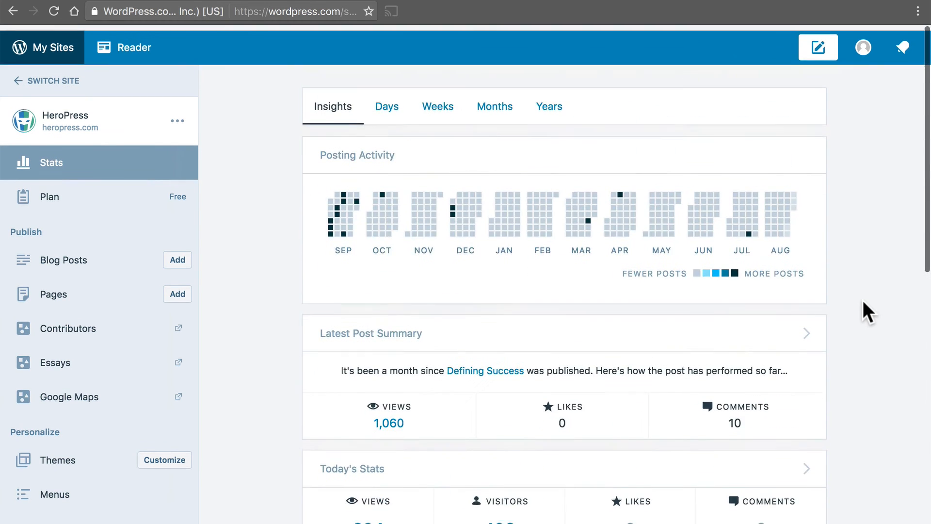
{"action": "left_click", "coordinate": [385, 99]}
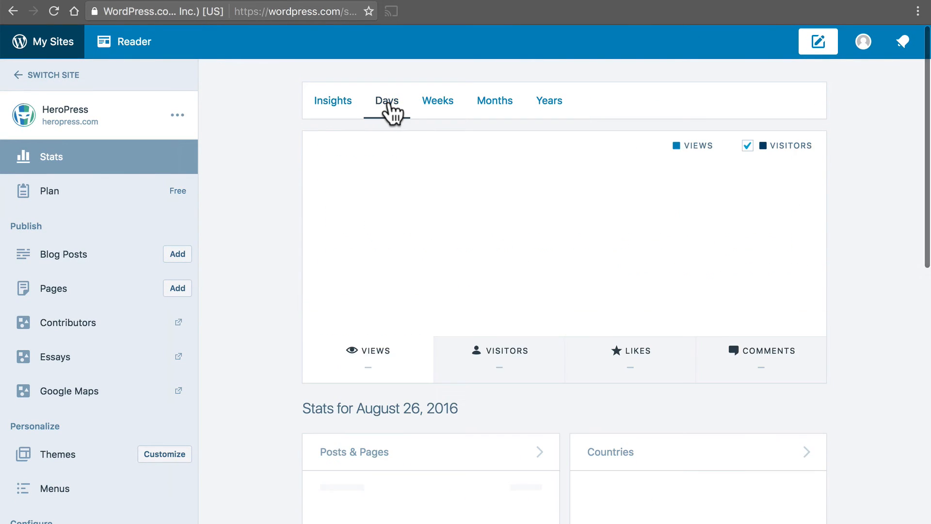
Review August 26, 2016 posts, countries, referrers, clicks and search terms, then move to Weeks.
{"action": "left_click", "coordinate": [387, 100]}
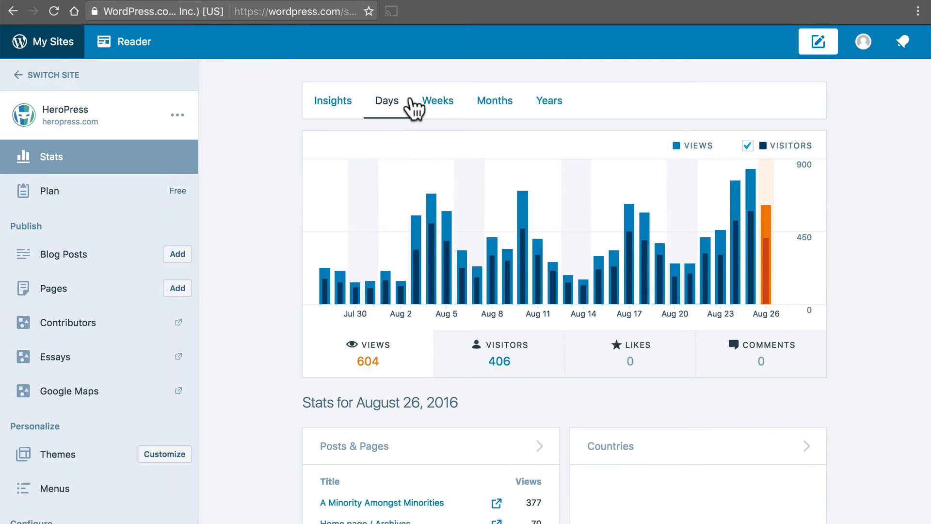
{"action": "scroll", "scroll_direction": "down", "scroll_amount": 3}
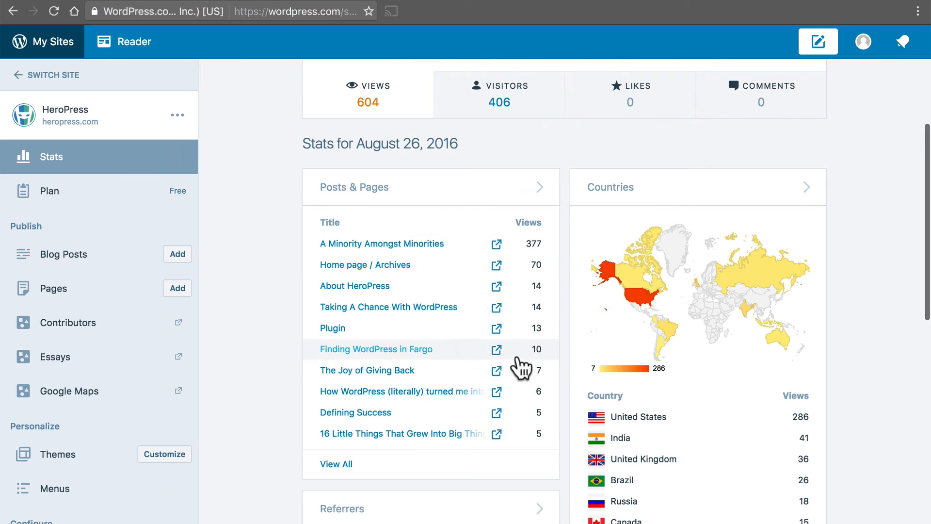
{"action": "scroll", "scroll_direction": "down", "scroll_amount": 3}
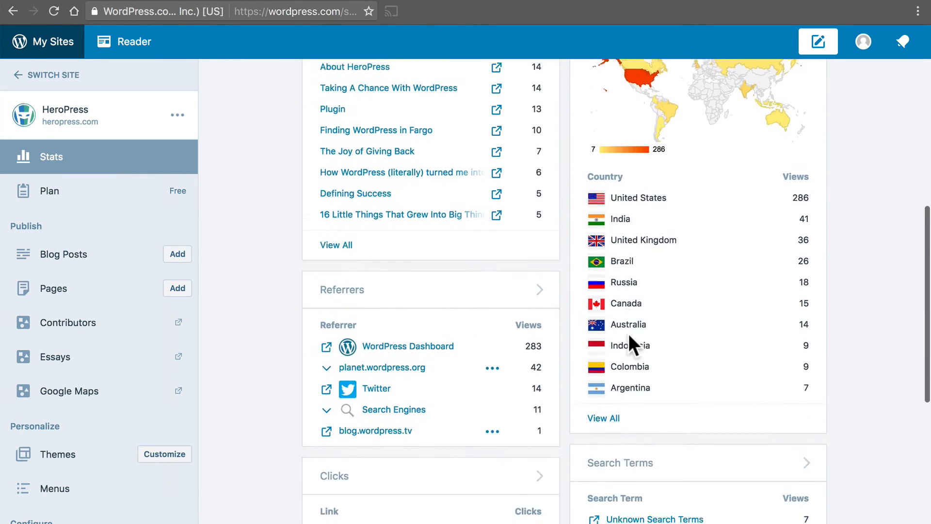
{"action": "scroll", "scroll_direction": "down", "scroll_amount": 3}
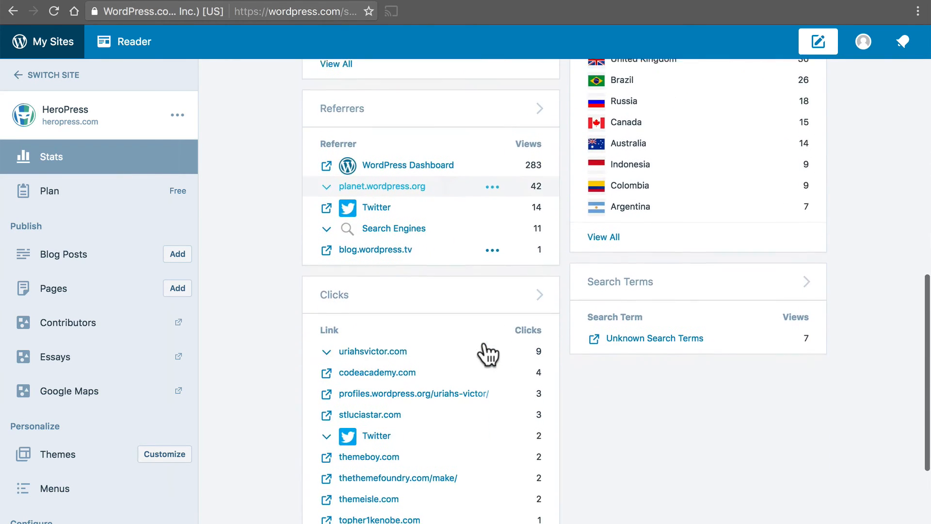
{"action": "scroll", "scroll_direction": "down", "scroll_amount": 3}
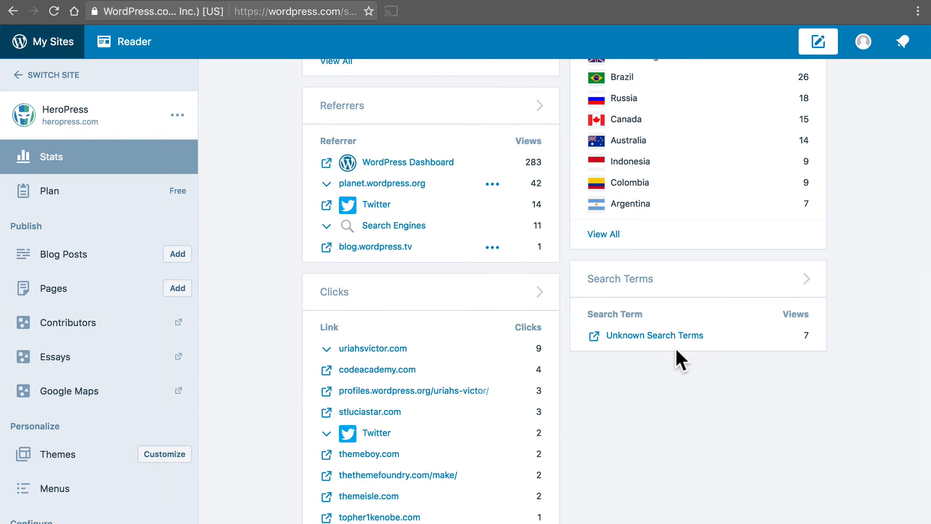
{"action": "left_click", "coordinate": [437, 100]}
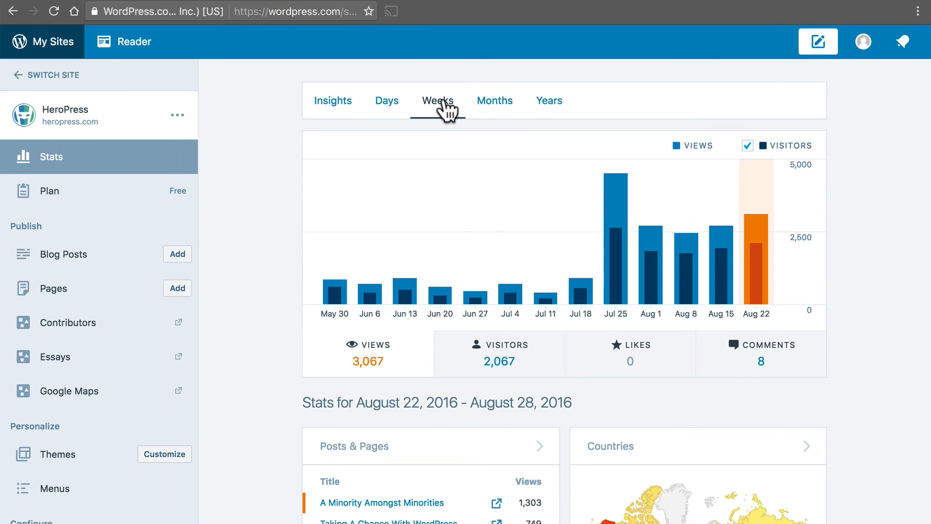
{"action": "mouse_move", "coordinate": [495, 100]}
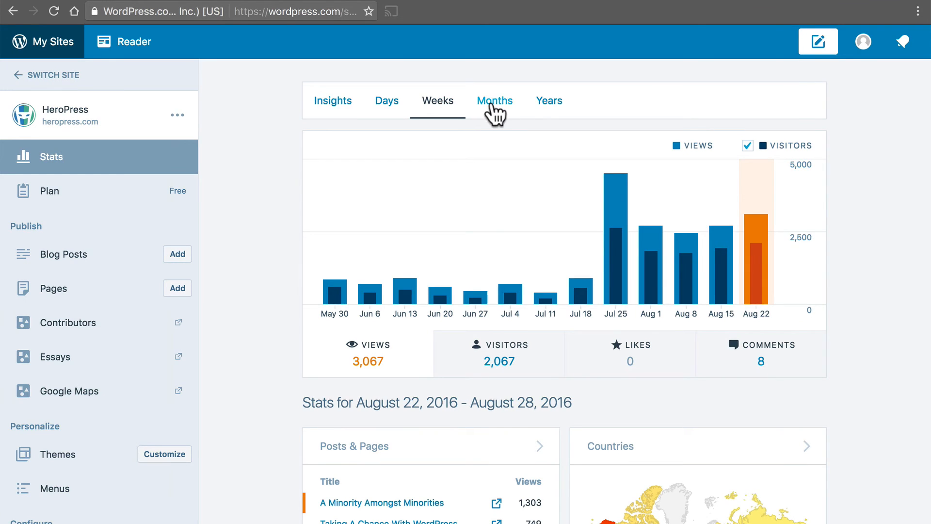
Cycle HeroPress traffic through Months and Years, then return to Days showing 604 views.
{"action": "left_click", "coordinate": [494, 100]}
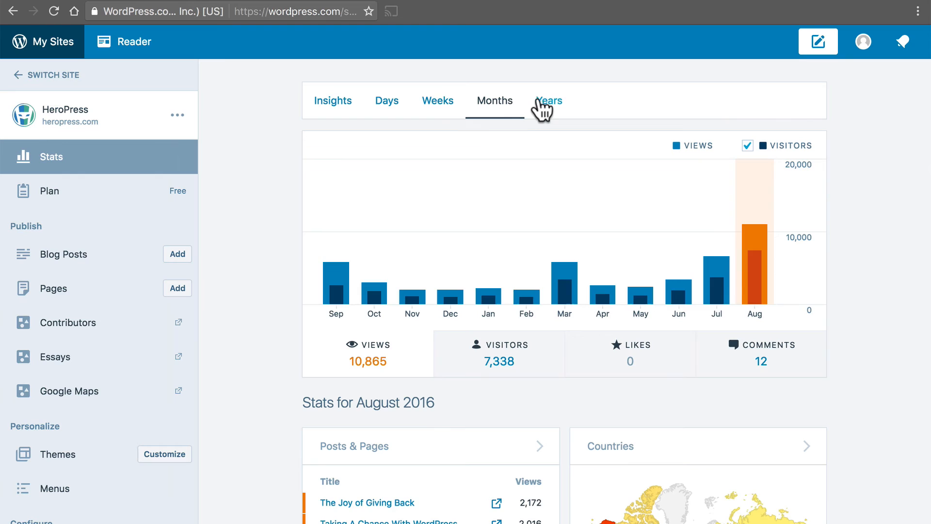
{"action": "left_click", "coordinate": [548, 100]}
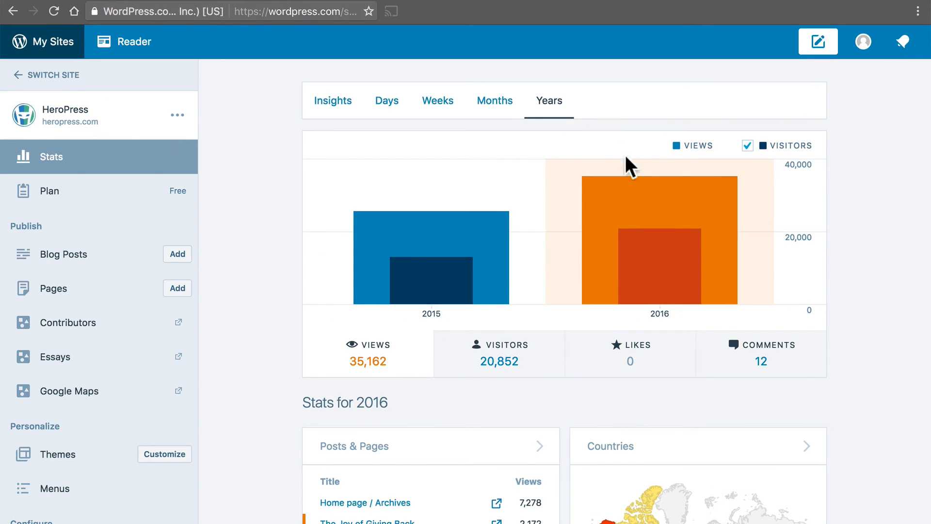
{"action": "mouse_move", "coordinate": [387, 100]}
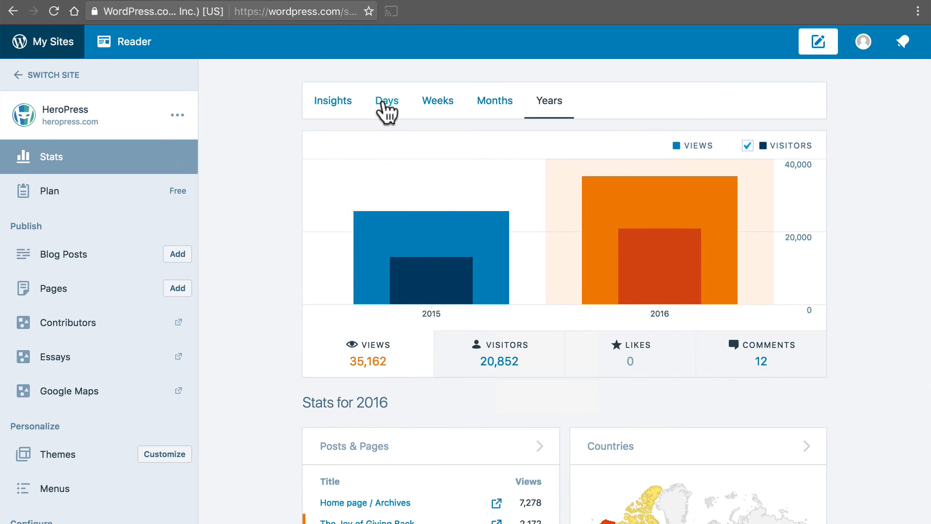
{"action": "left_click", "coordinate": [387, 100]}
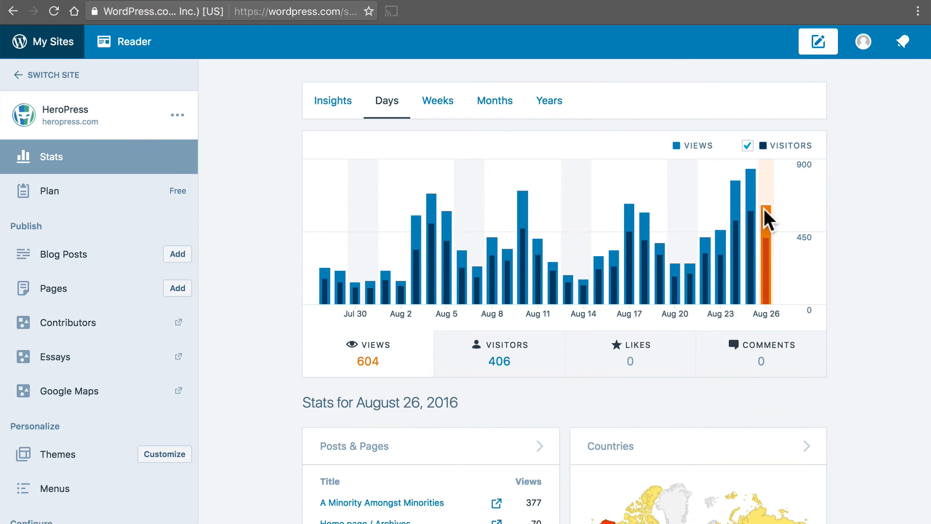
{"action": "mouse_move", "coordinate": [822, 231]}
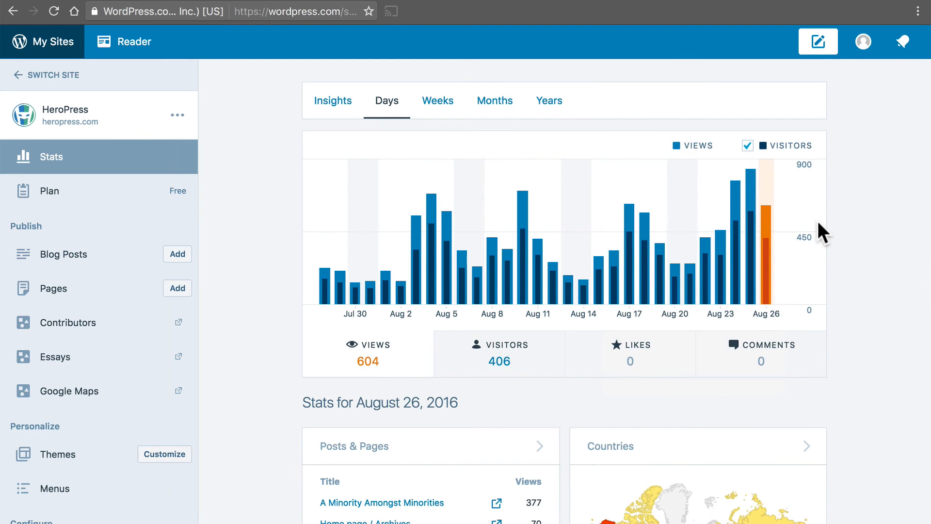
{"action": "mouse_move", "coordinate": [867, 256]}
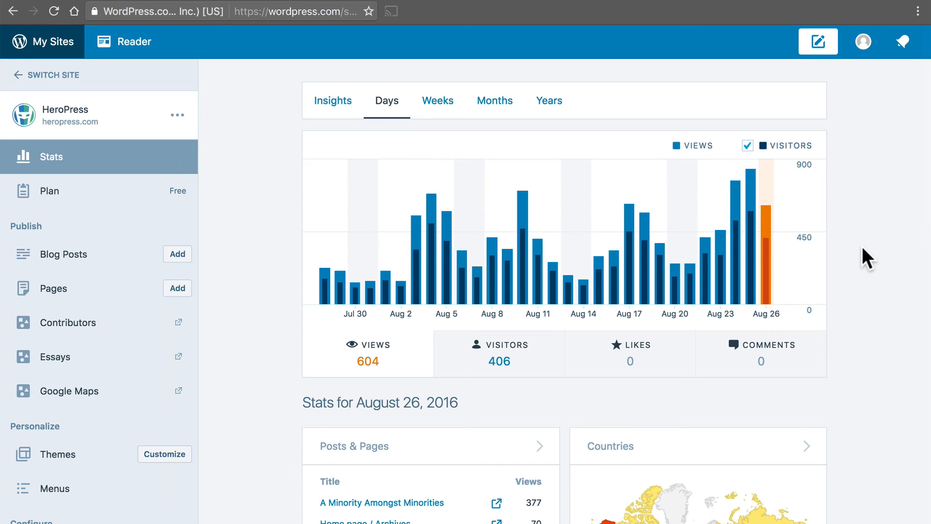
{"action": "mouse_move", "coordinate": [724, 276]}
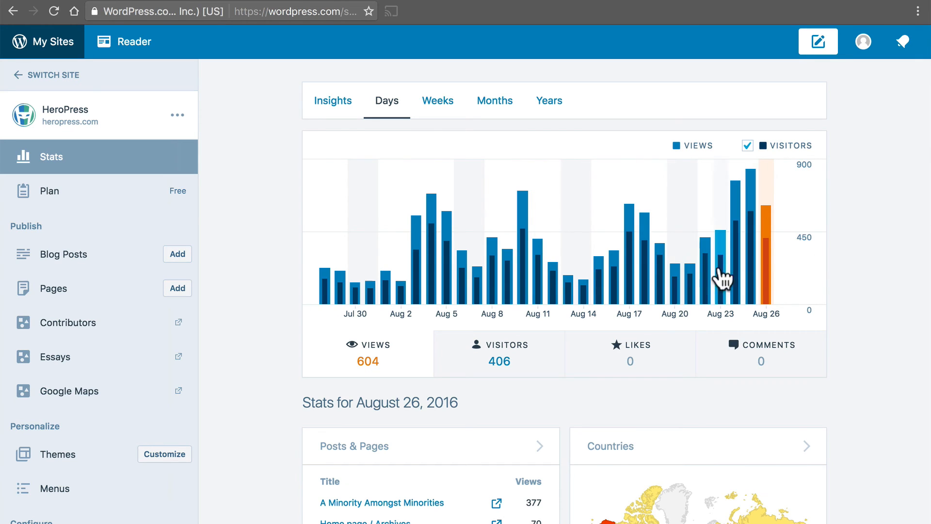
{"action": "scroll", "scroll_direction": "down", "scroll_amount": 3}
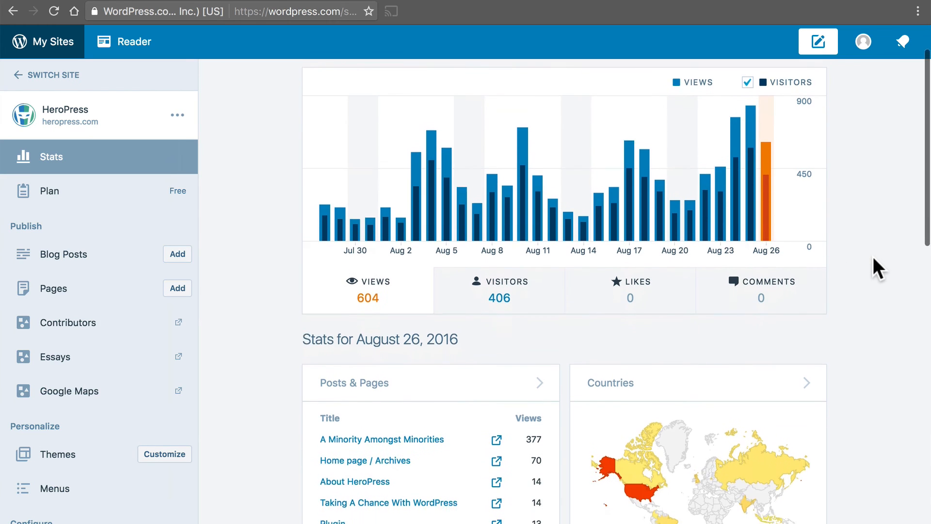
{"action": "scroll", "scroll_direction": "down", "scroll_amount": 3}
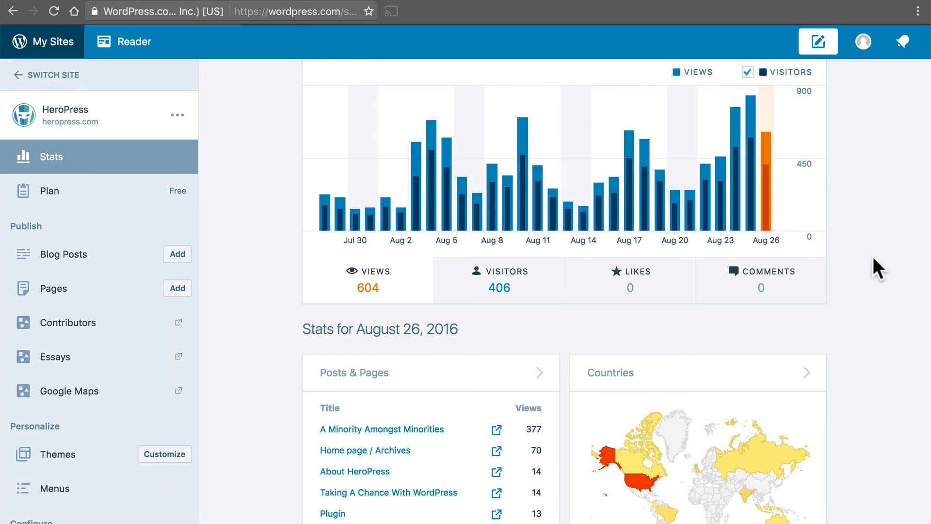
{"action": "scroll", "scroll_direction": "up", "scroll_amount": 3}
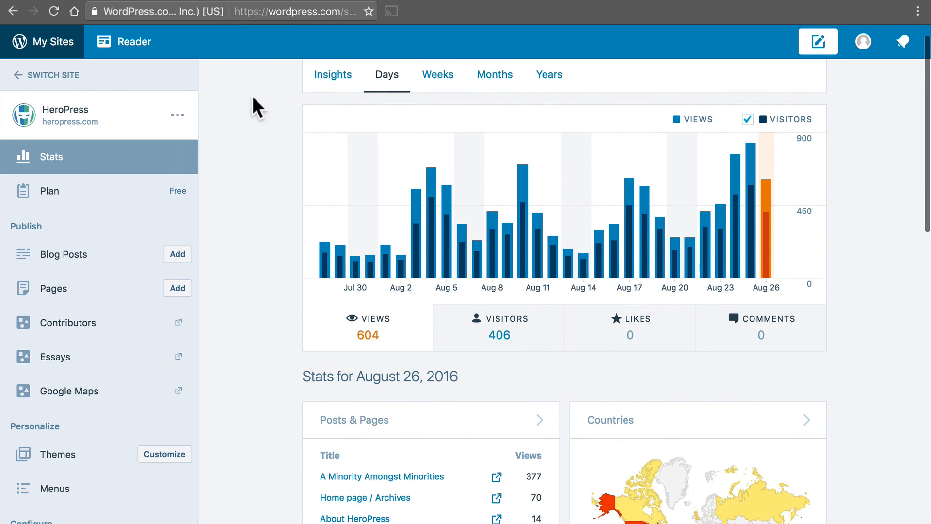
{"action": "mouse_move", "coordinate": [220, 173]}
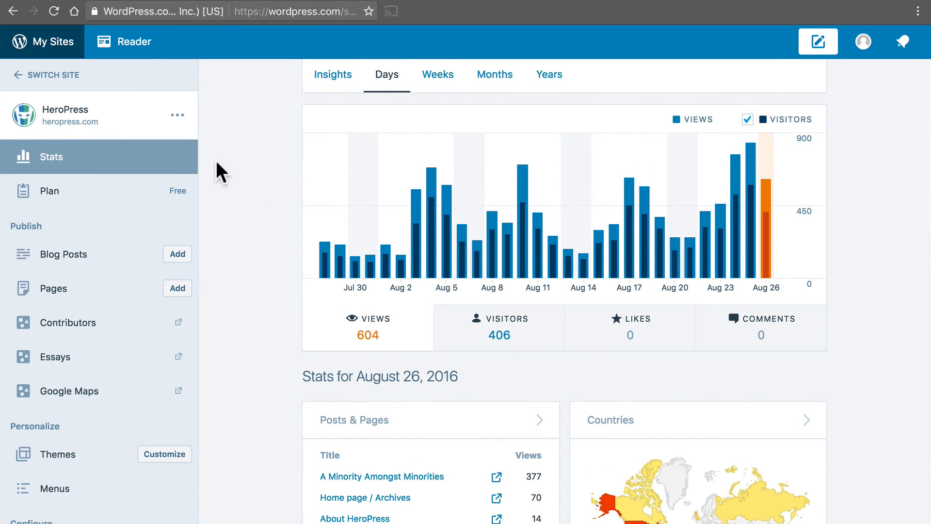
{"action": "mouse_move", "coordinate": [284, 260]}
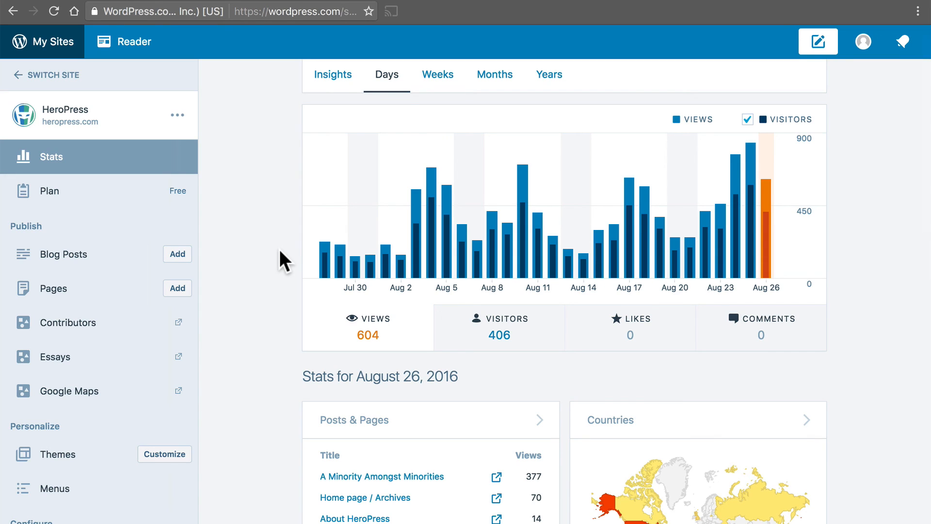
{"action": "mouse_move", "coordinate": [333, 321]}
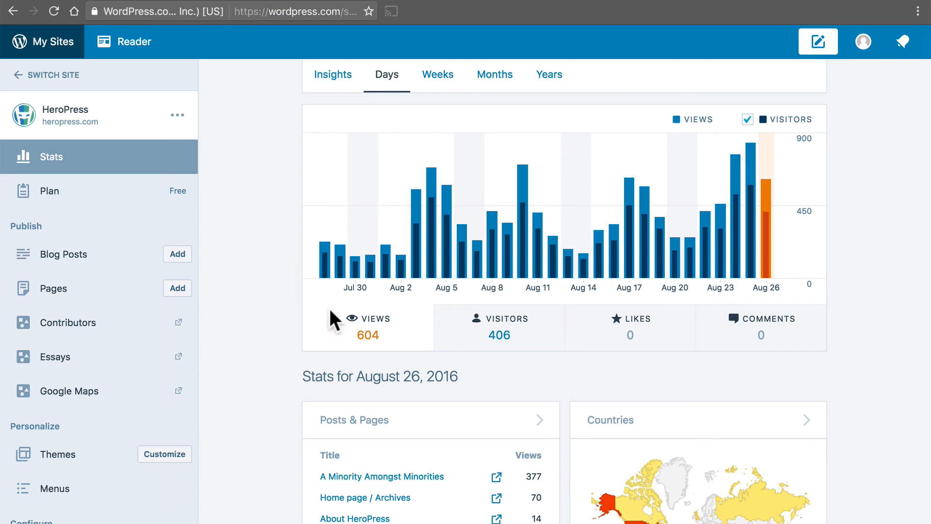
{"action": "mouse_move", "coordinate": [380, 348]}
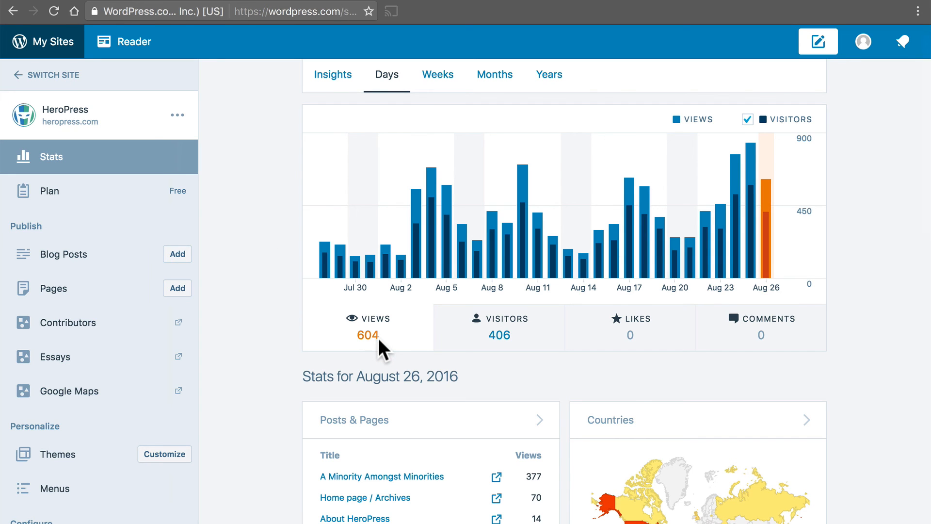
{"action": "scroll", "scroll_direction": "down", "scroll_amount": 3}
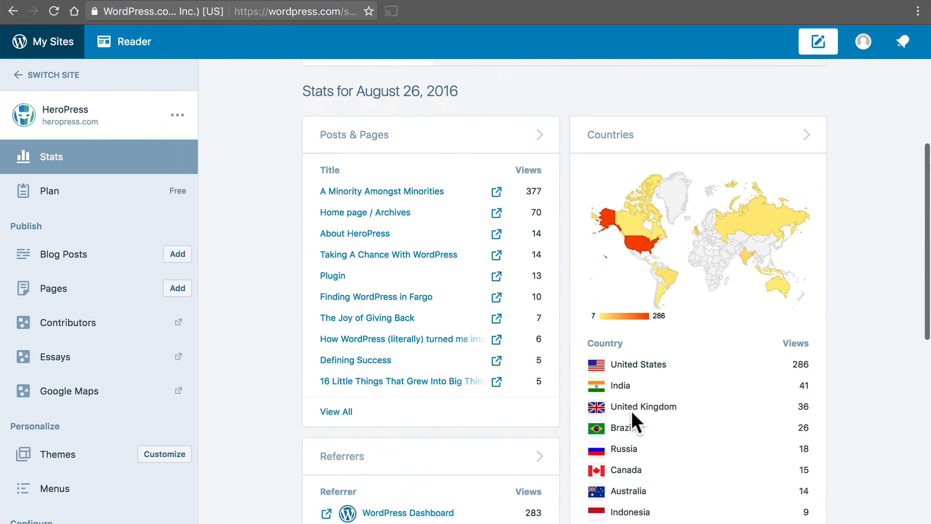
{"action": "scroll", "scroll_direction": "down", "scroll_amount": 3}
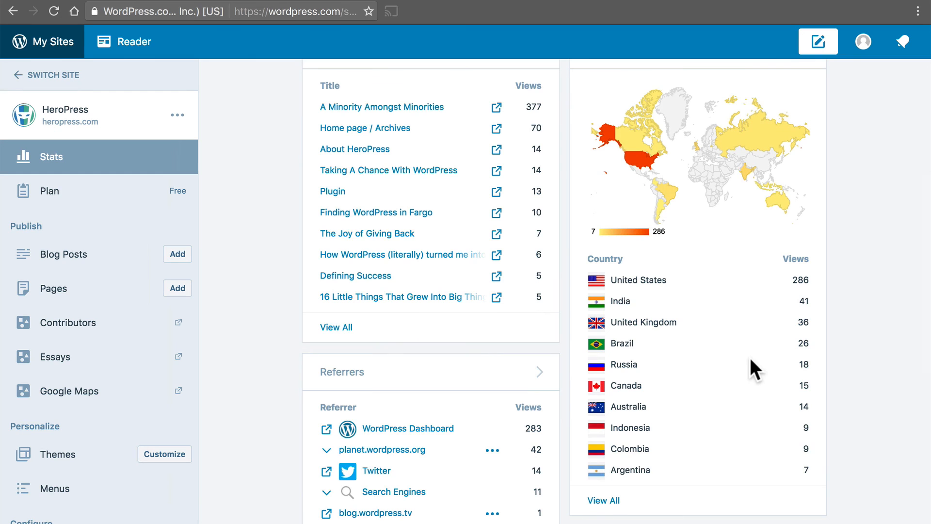
{"action": "mouse_move", "coordinate": [834, 395]}
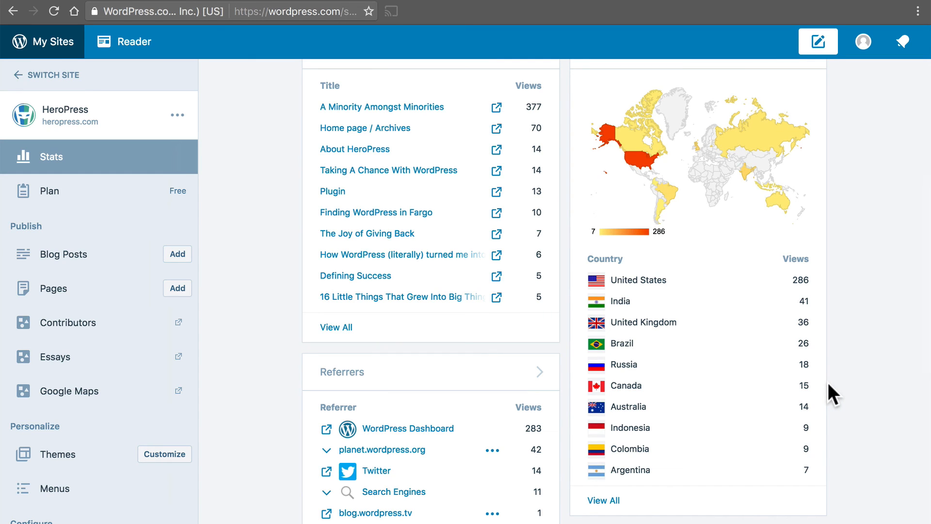
{"action": "scroll", "scroll_direction": "up", "scroll_amount": 3}
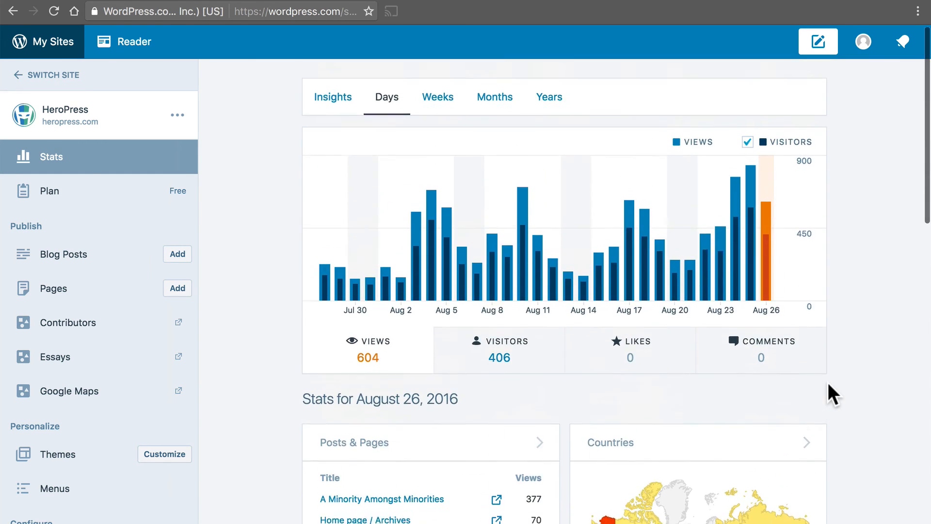